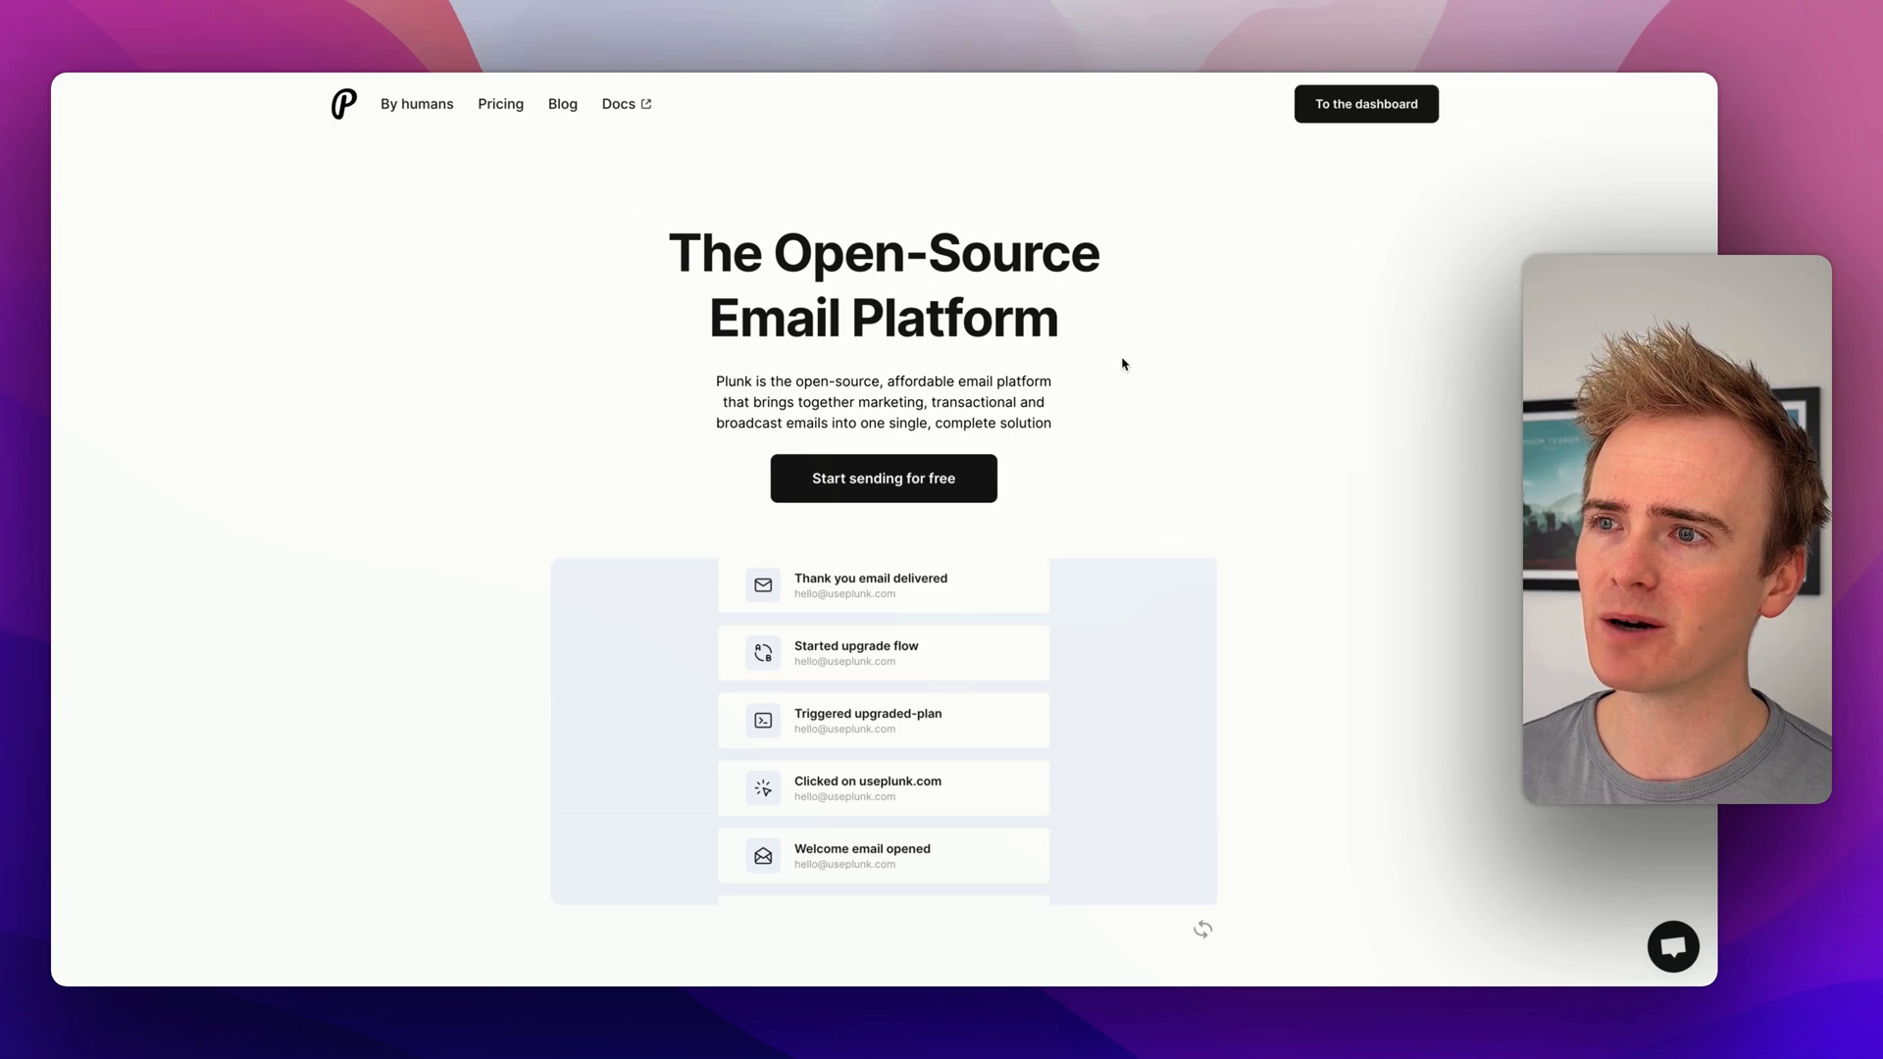
Step: Review the free, pay-as-you-go and self-host pricing tiers, then go to the PNC Demo dashboard
scroll("down", 3)
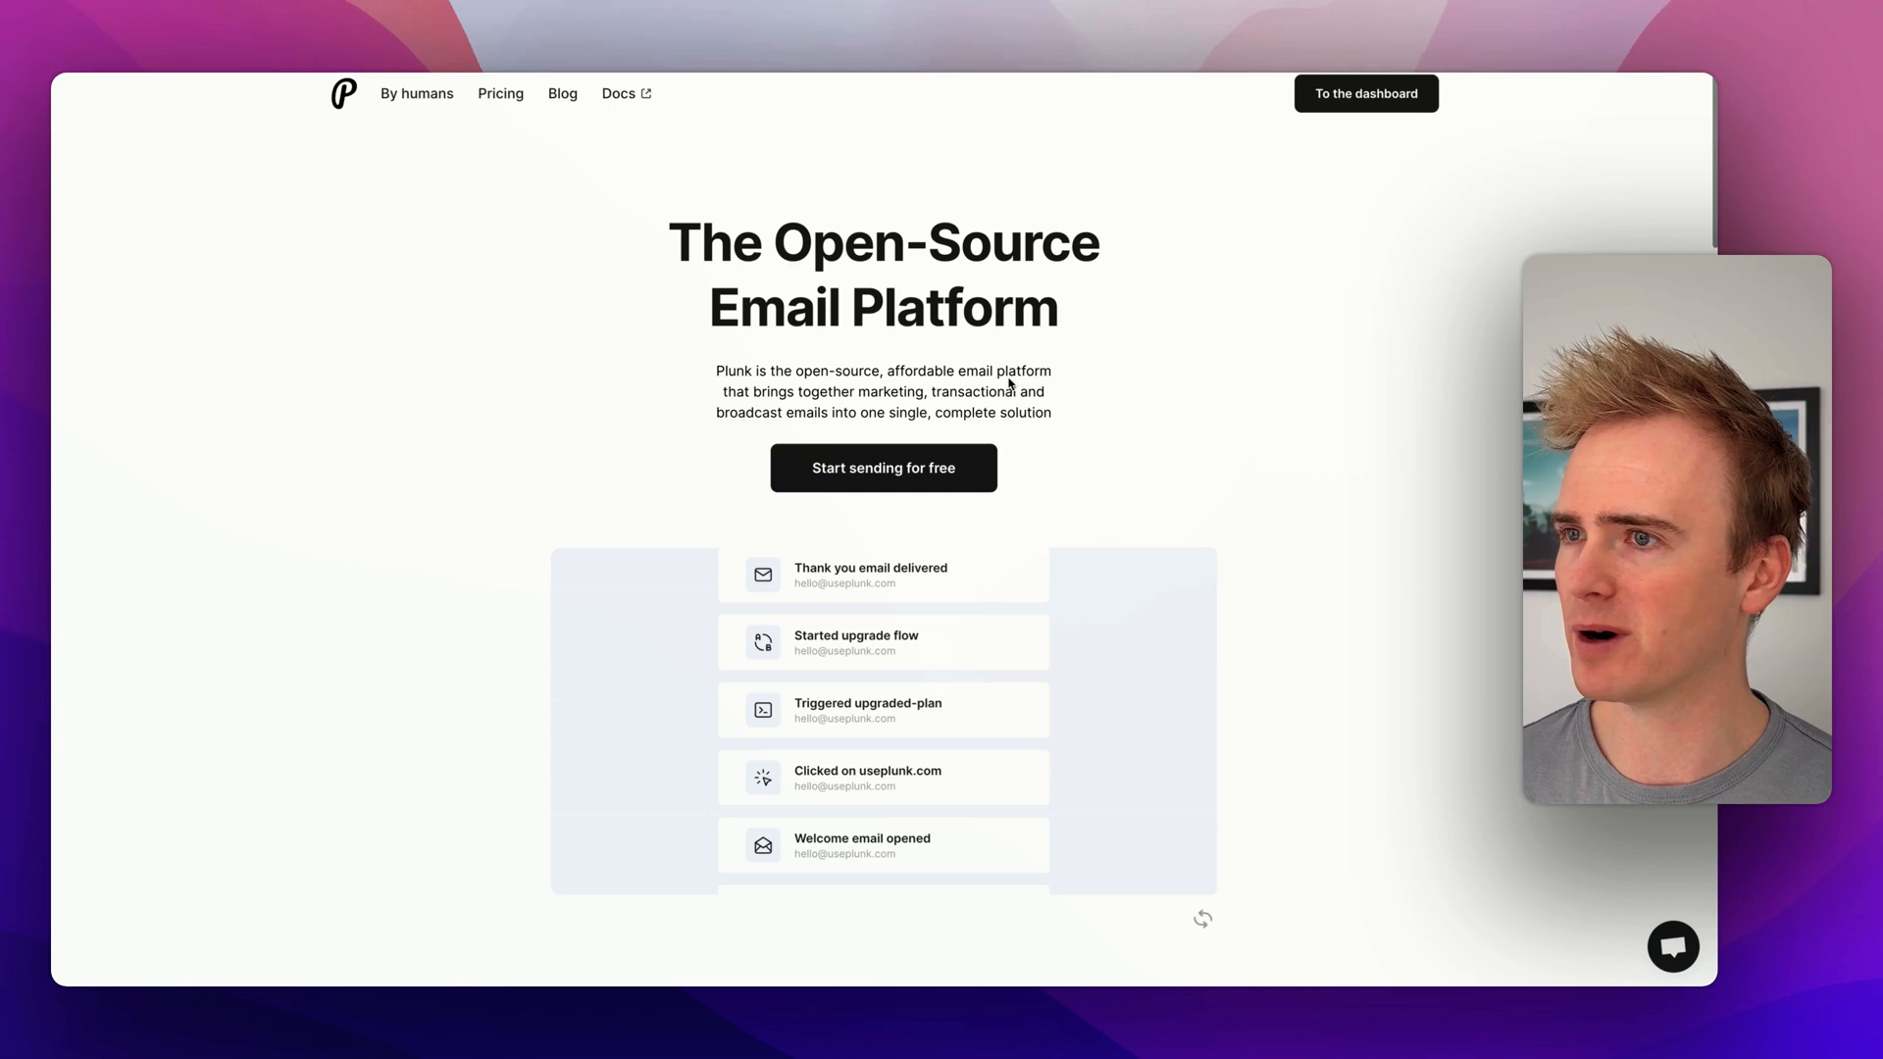
scroll("down", 3)
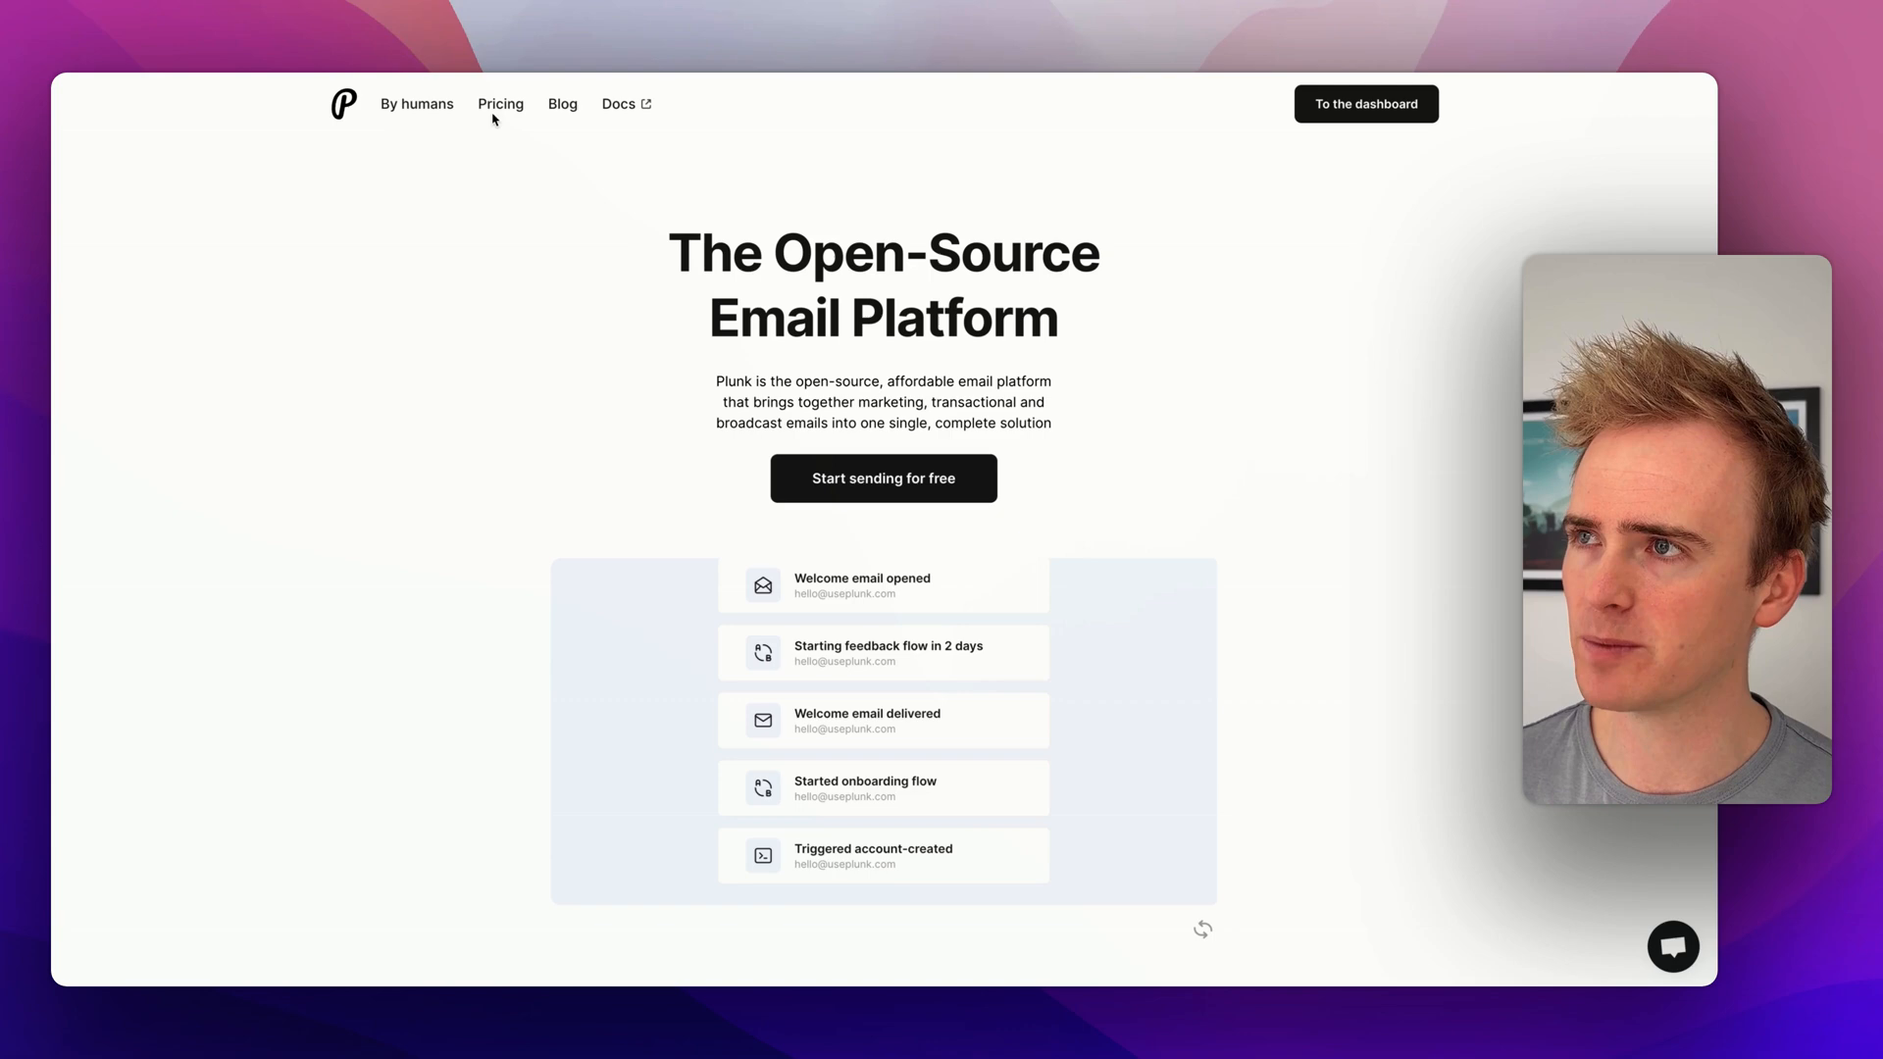
left_click(500, 104)
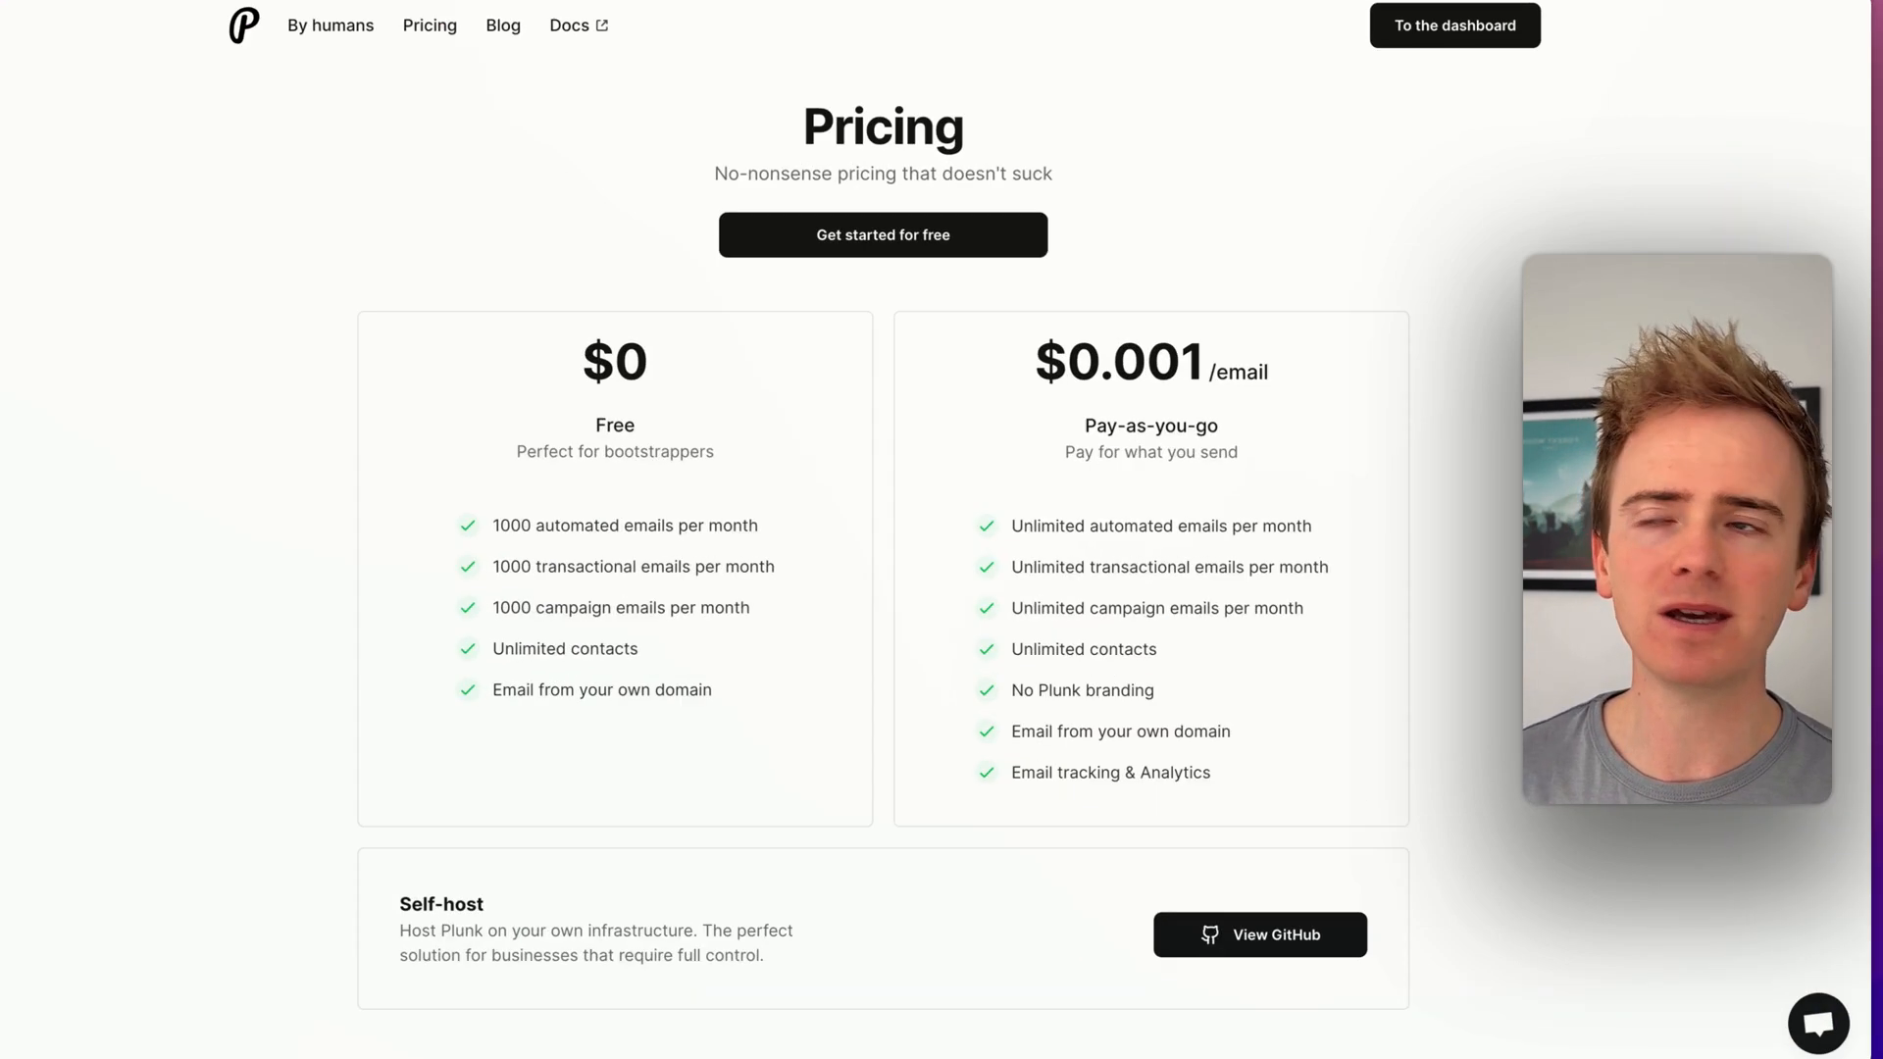
scroll("down", 3)
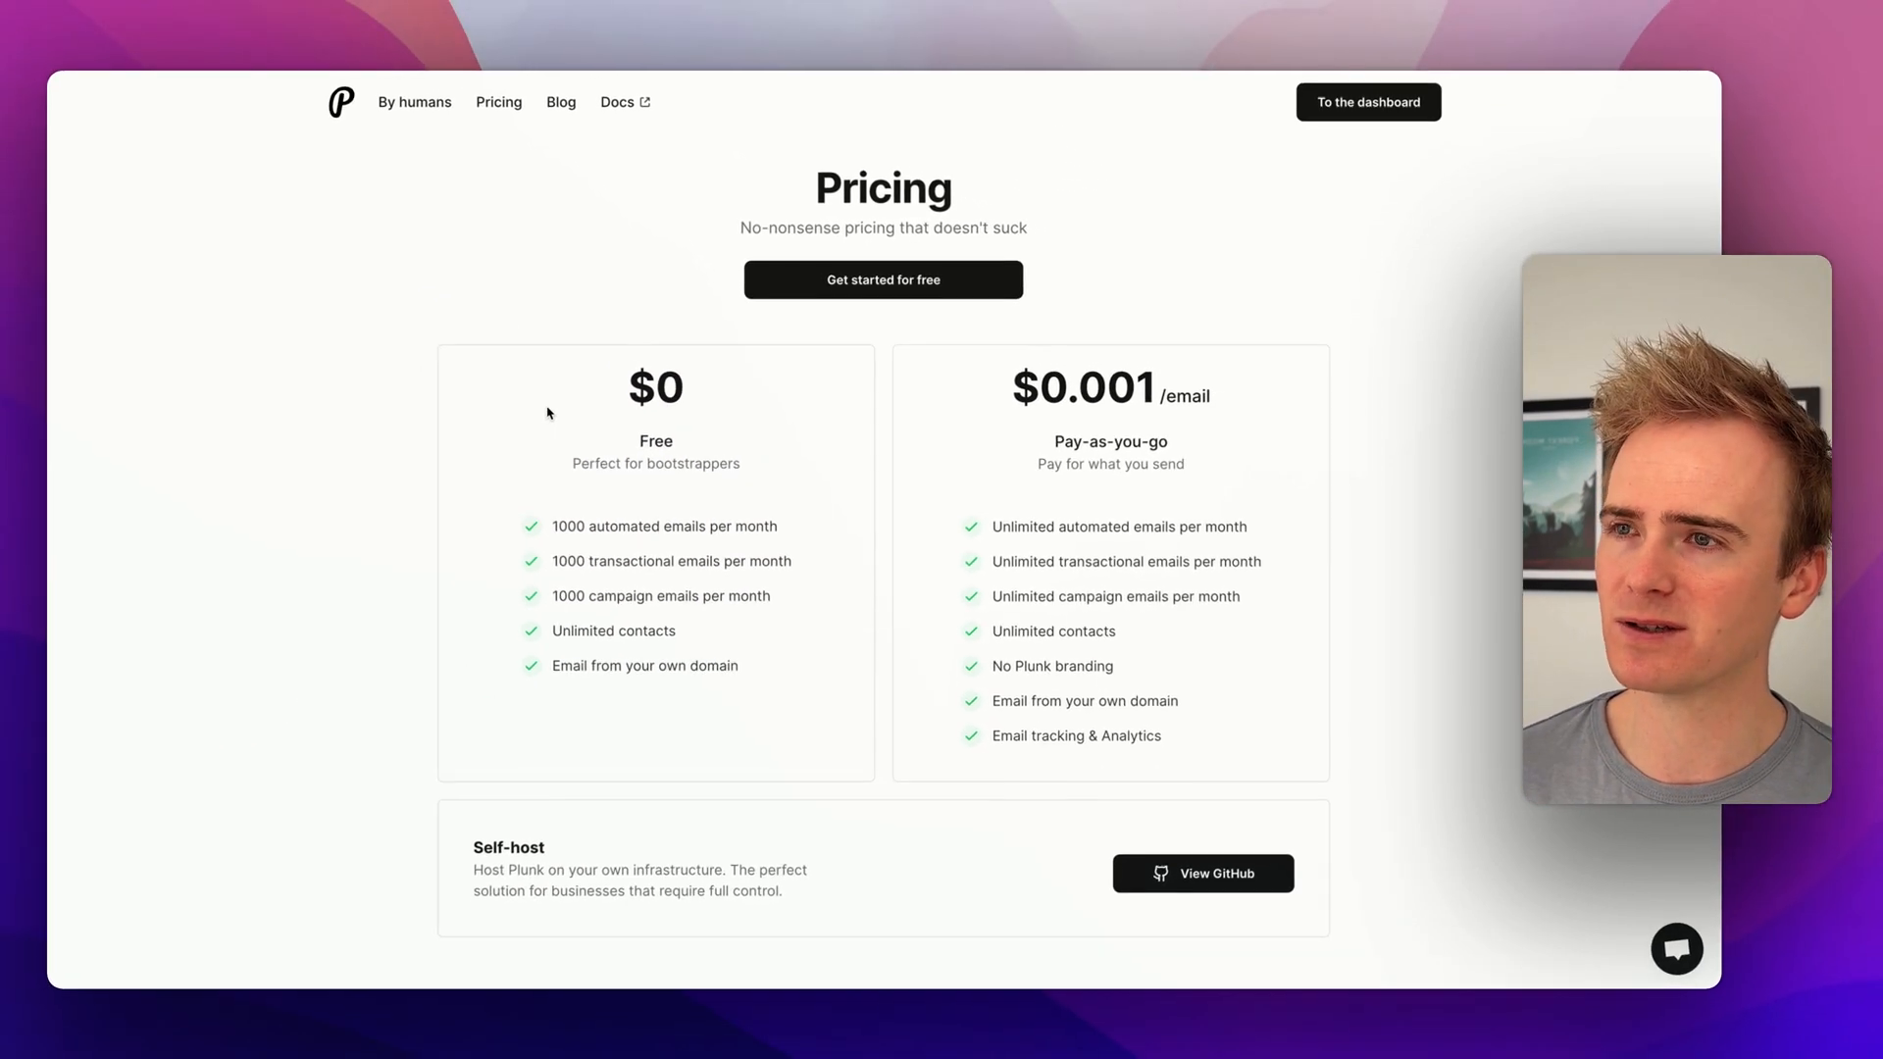
left_click(1367, 102)
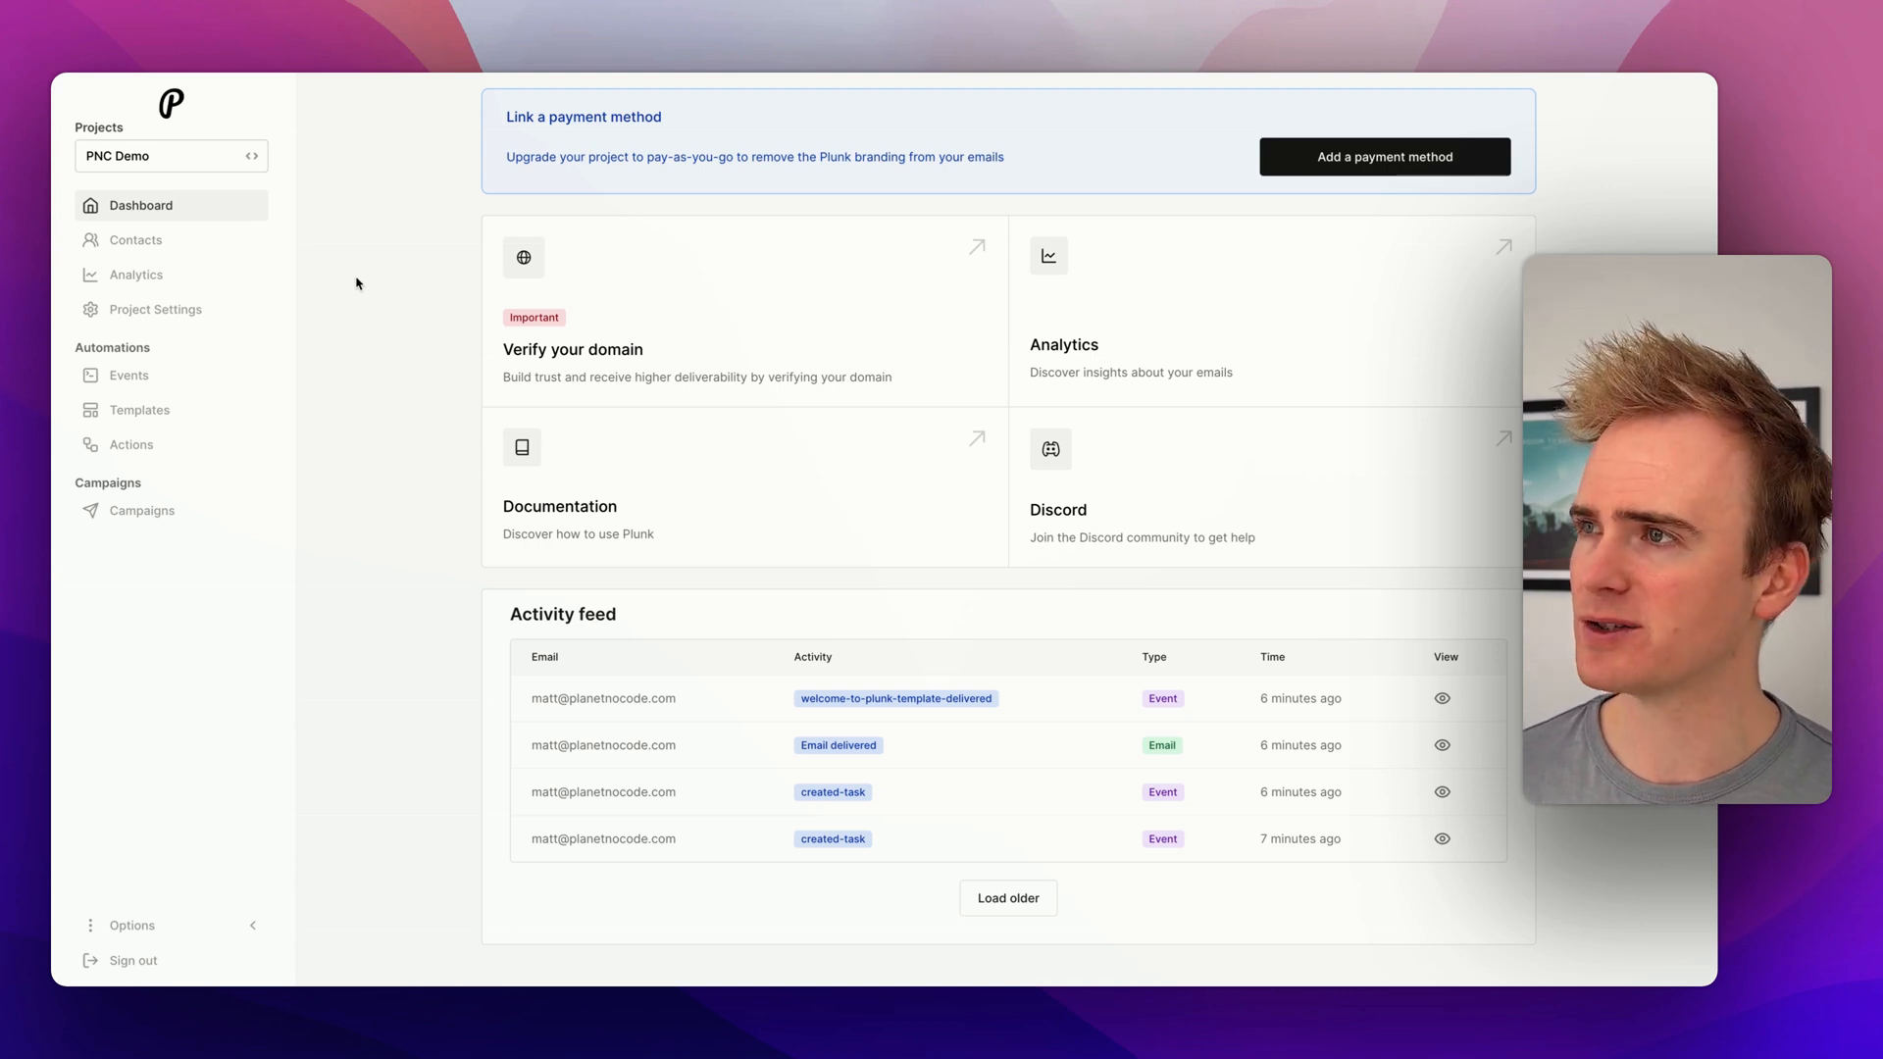
mouse_move(629, 596)
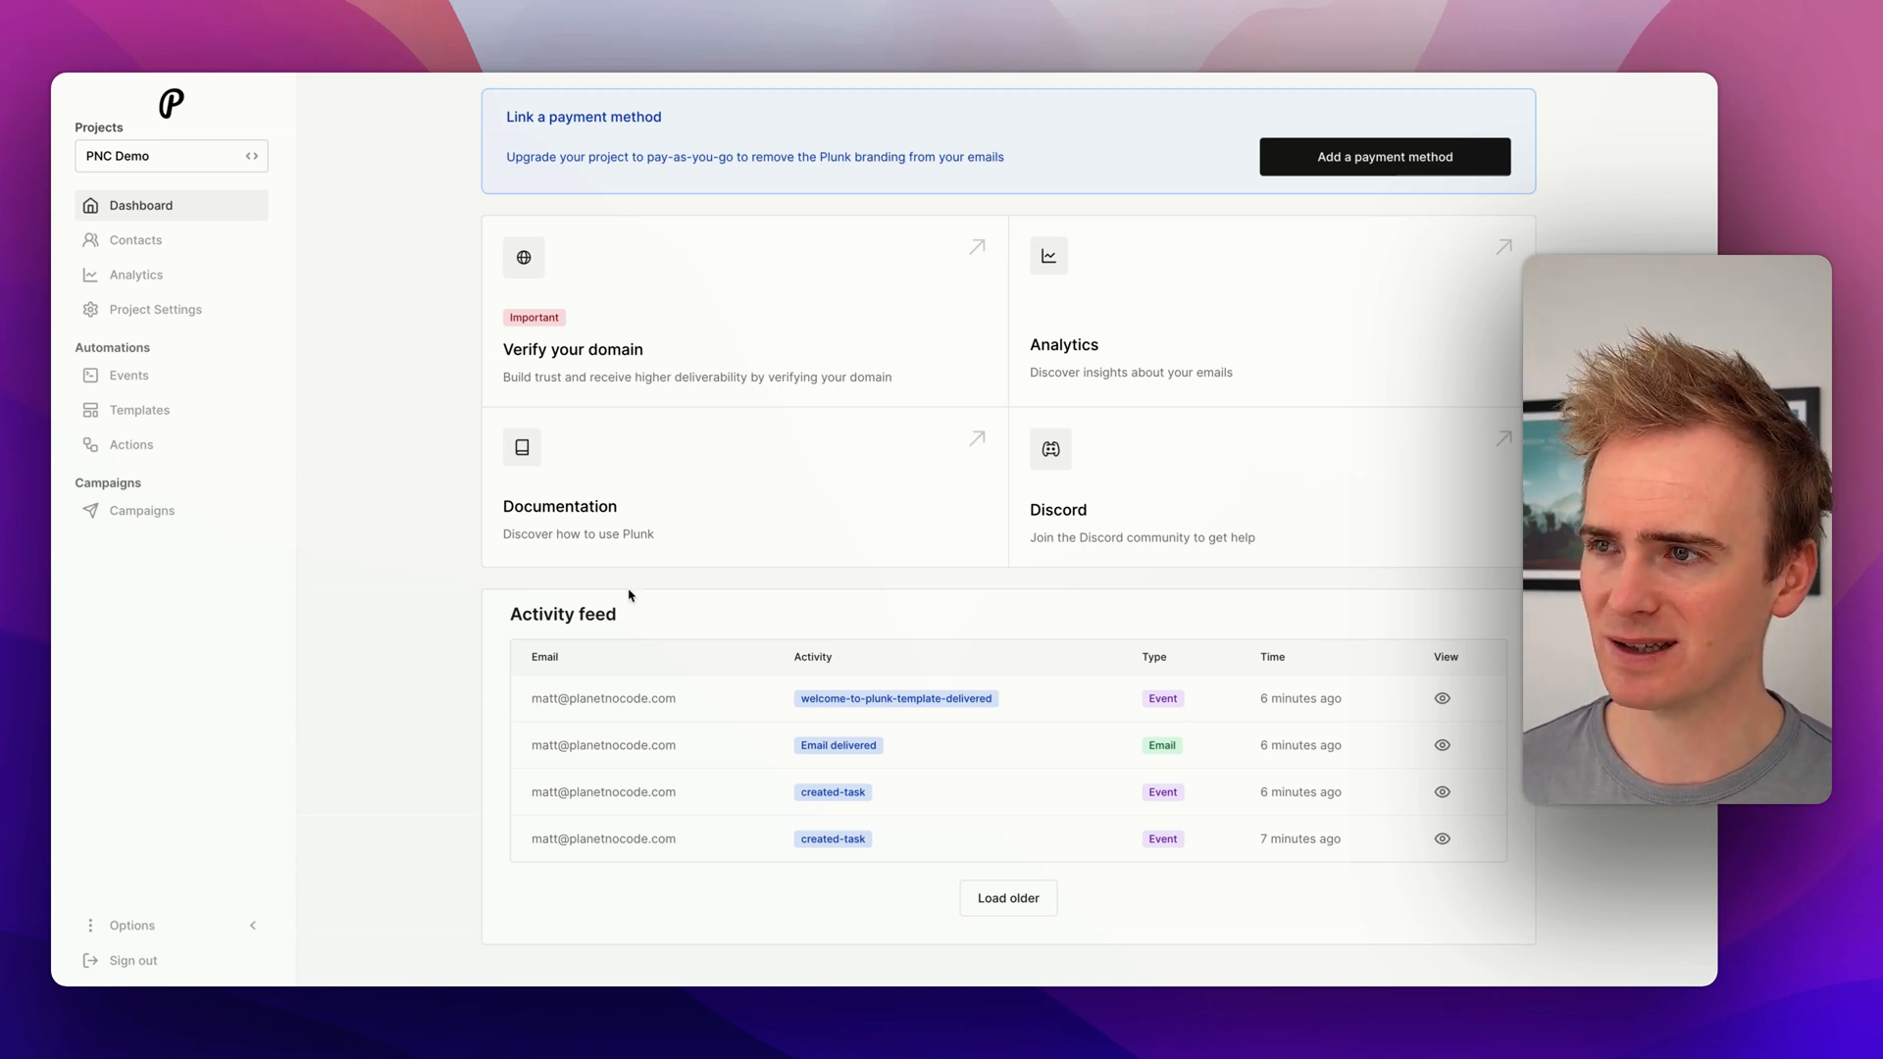
Step: View the project's contacts list with its single subscribed contact
left_click(136, 239)
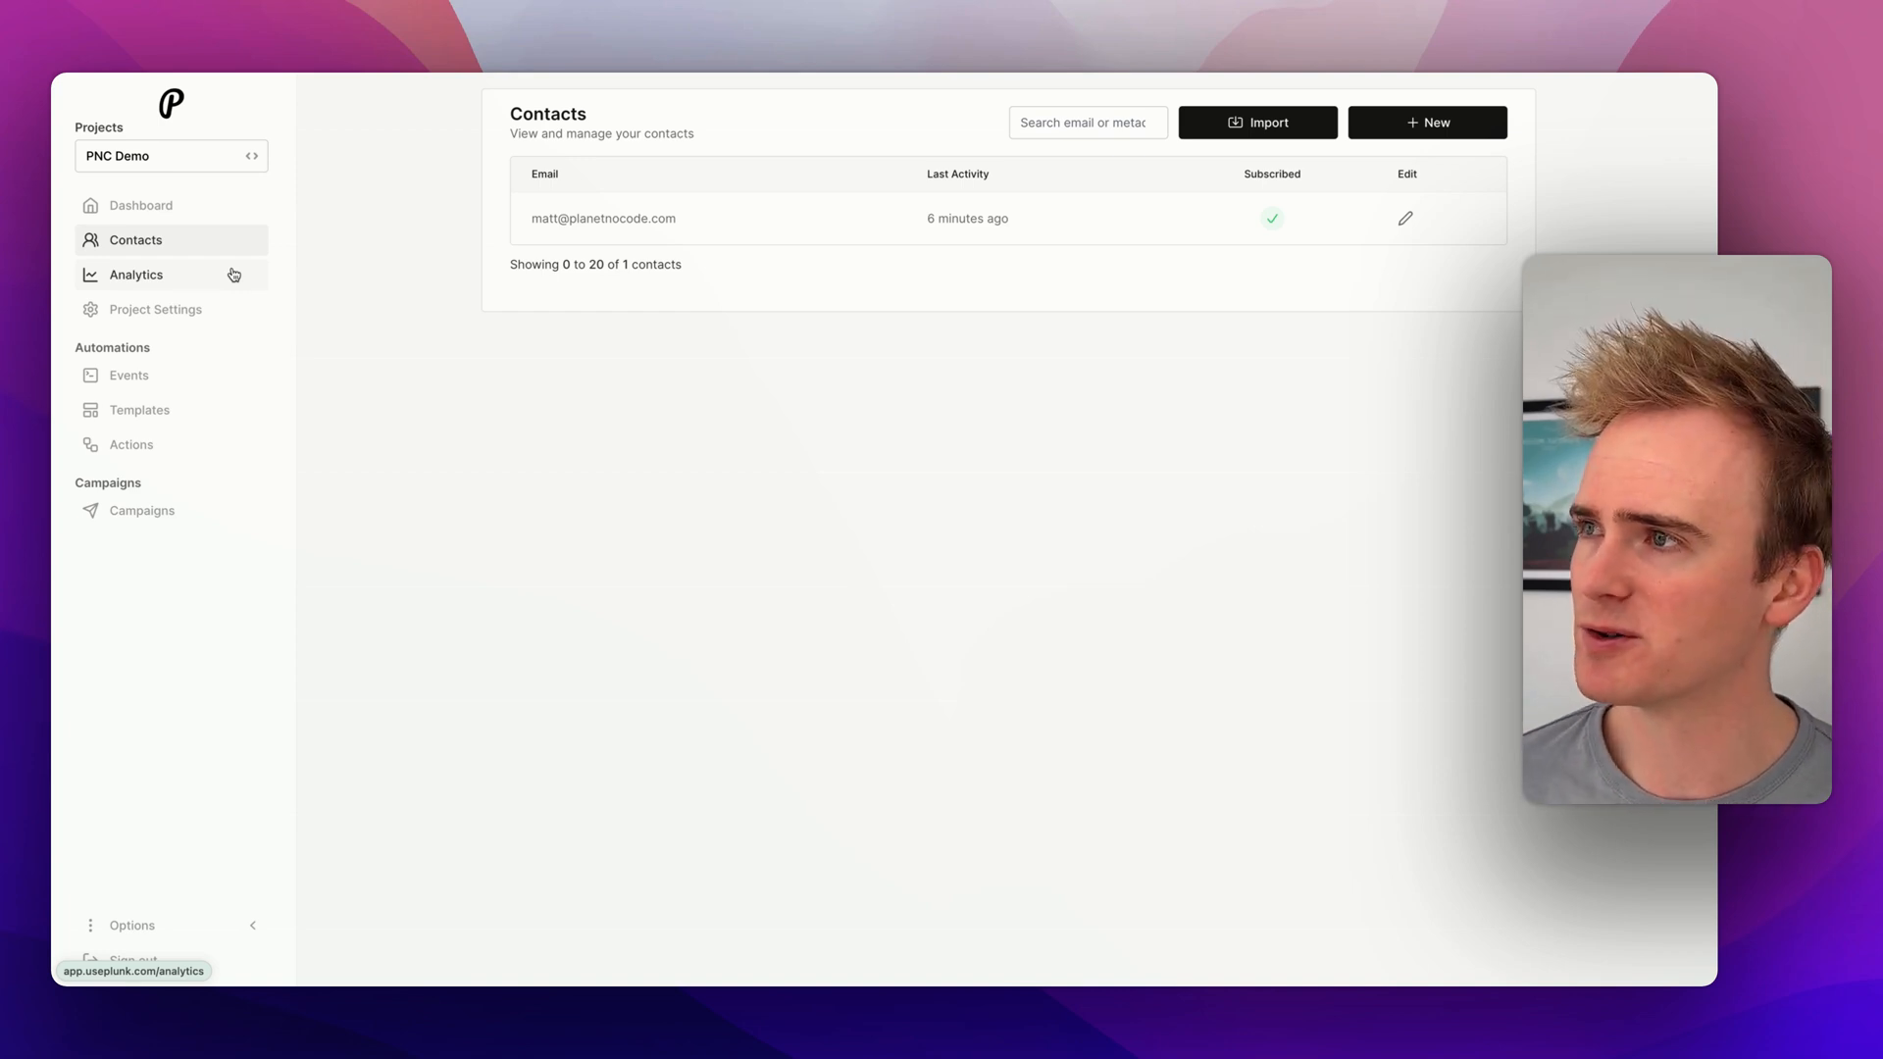
Step: View the analytics overview, then the events list with one custom and two template events
left_click(136, 275)
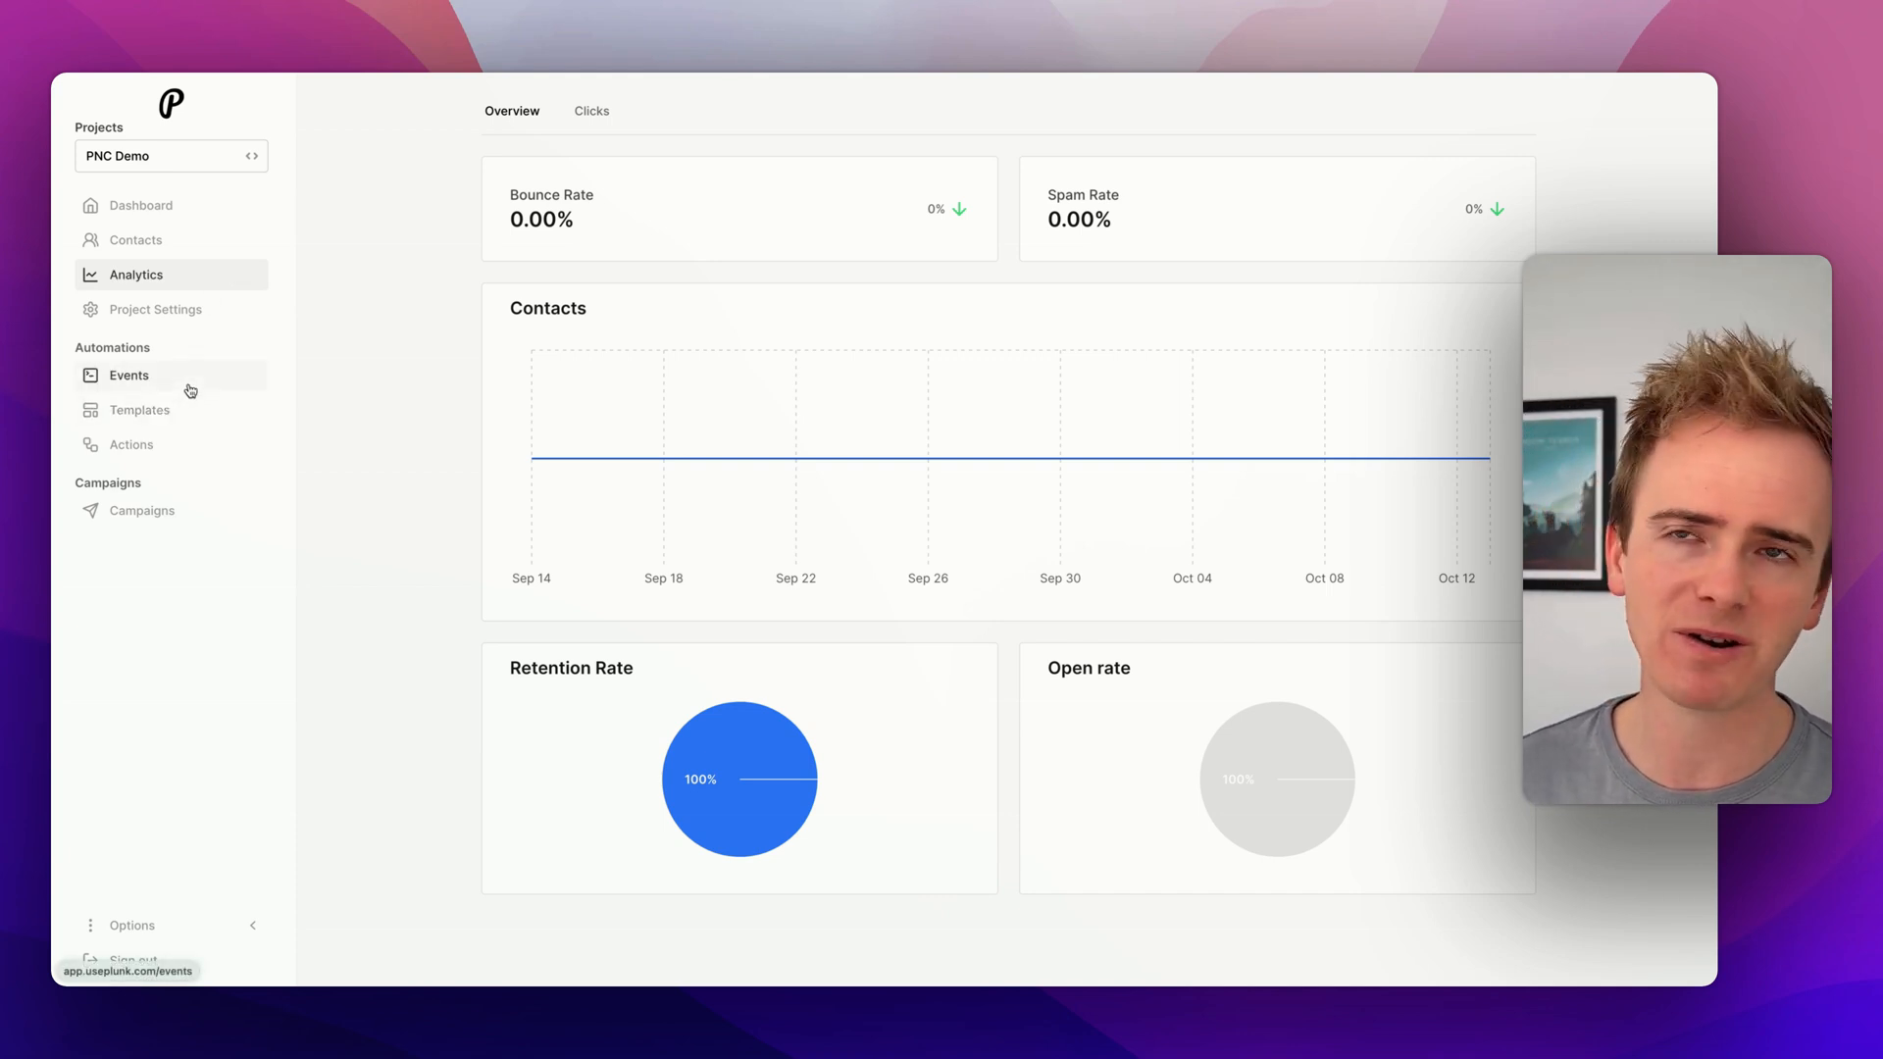
left_click(128, 375)
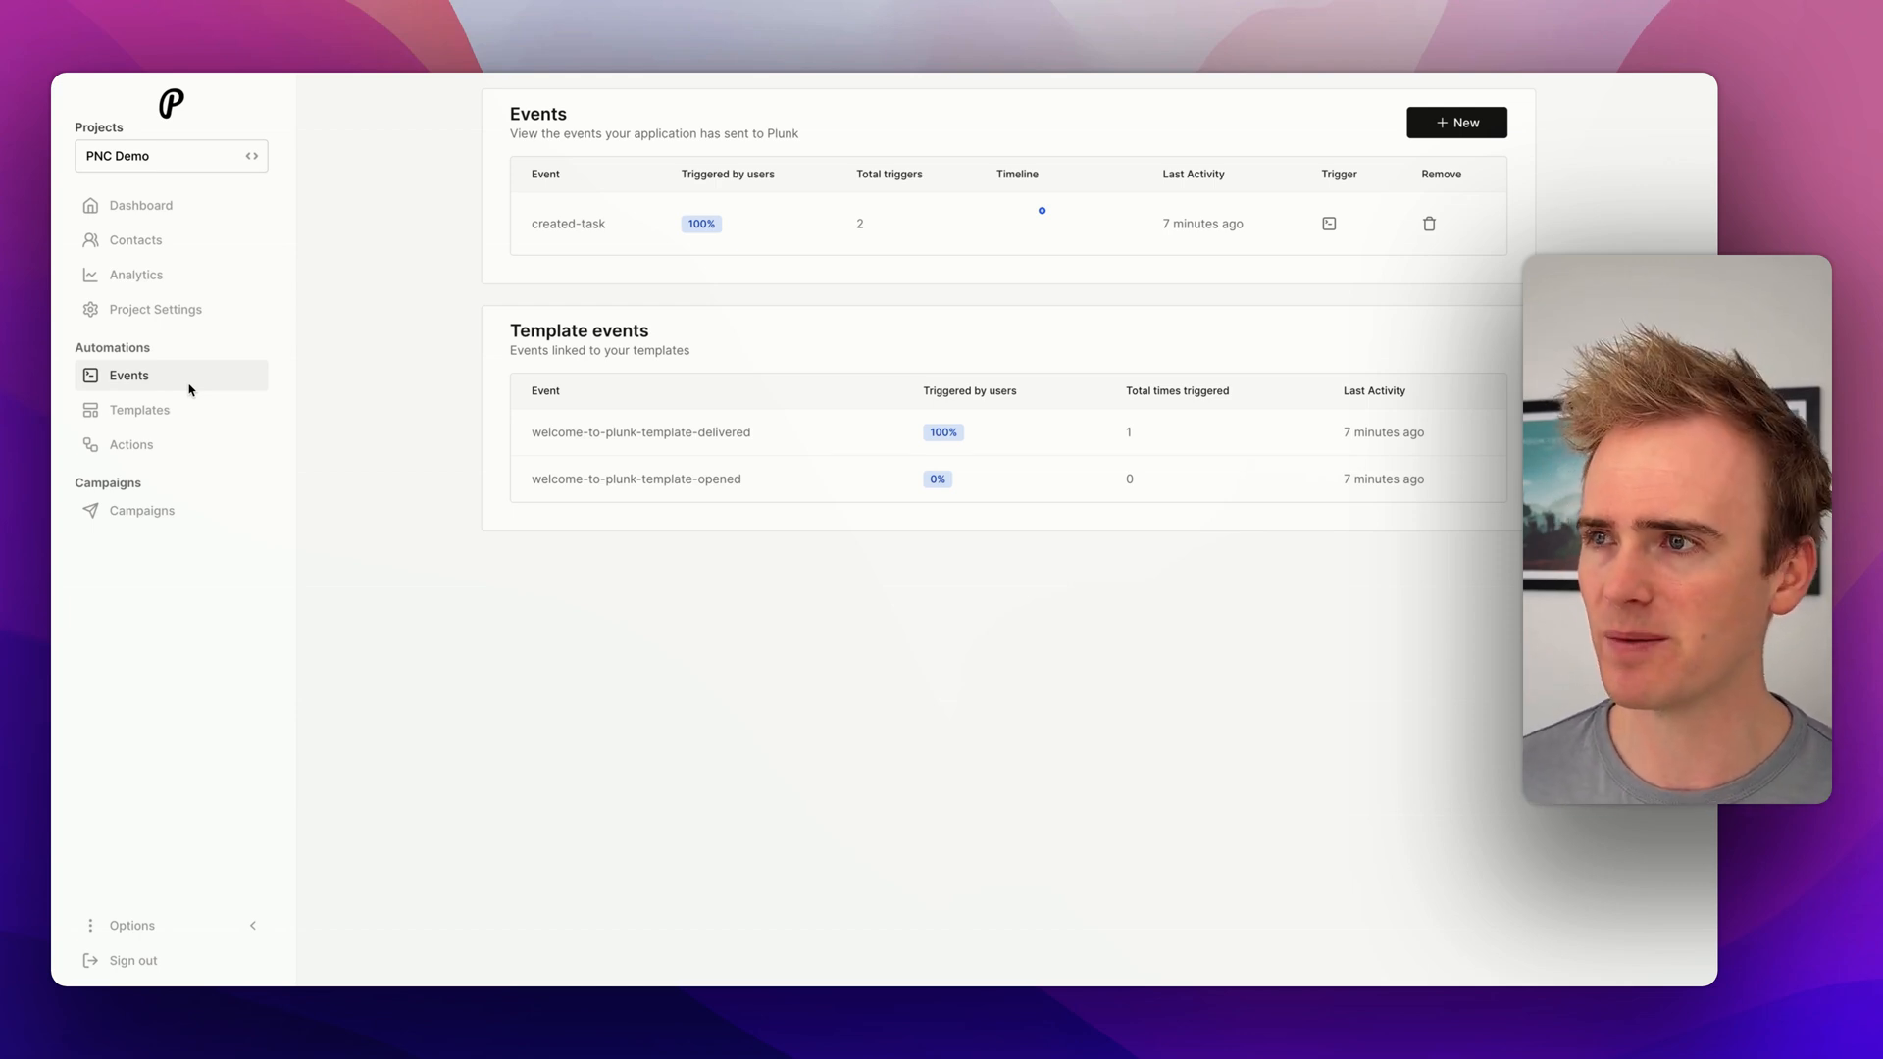
mouse_move(1455, 122)
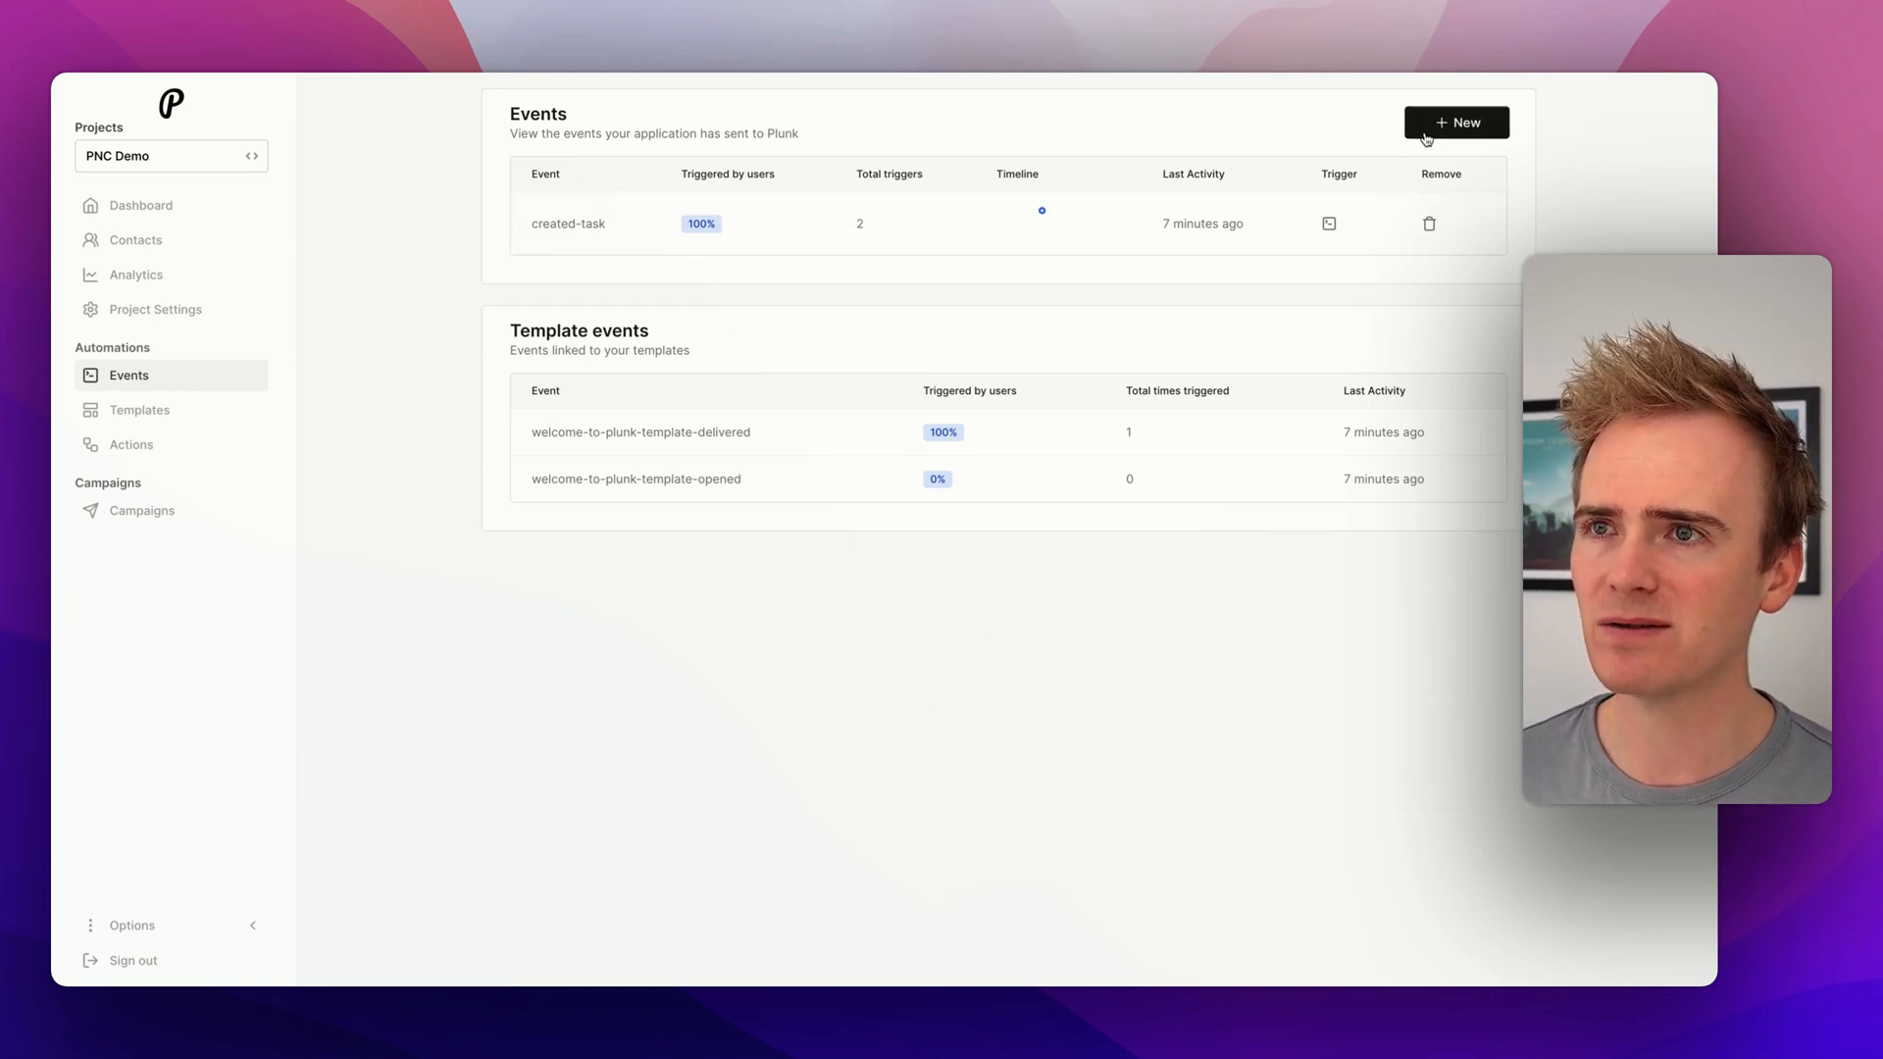
Step: Start a new event, then view the actions list showing the Welcome flow automation
left_click(1455, 122)
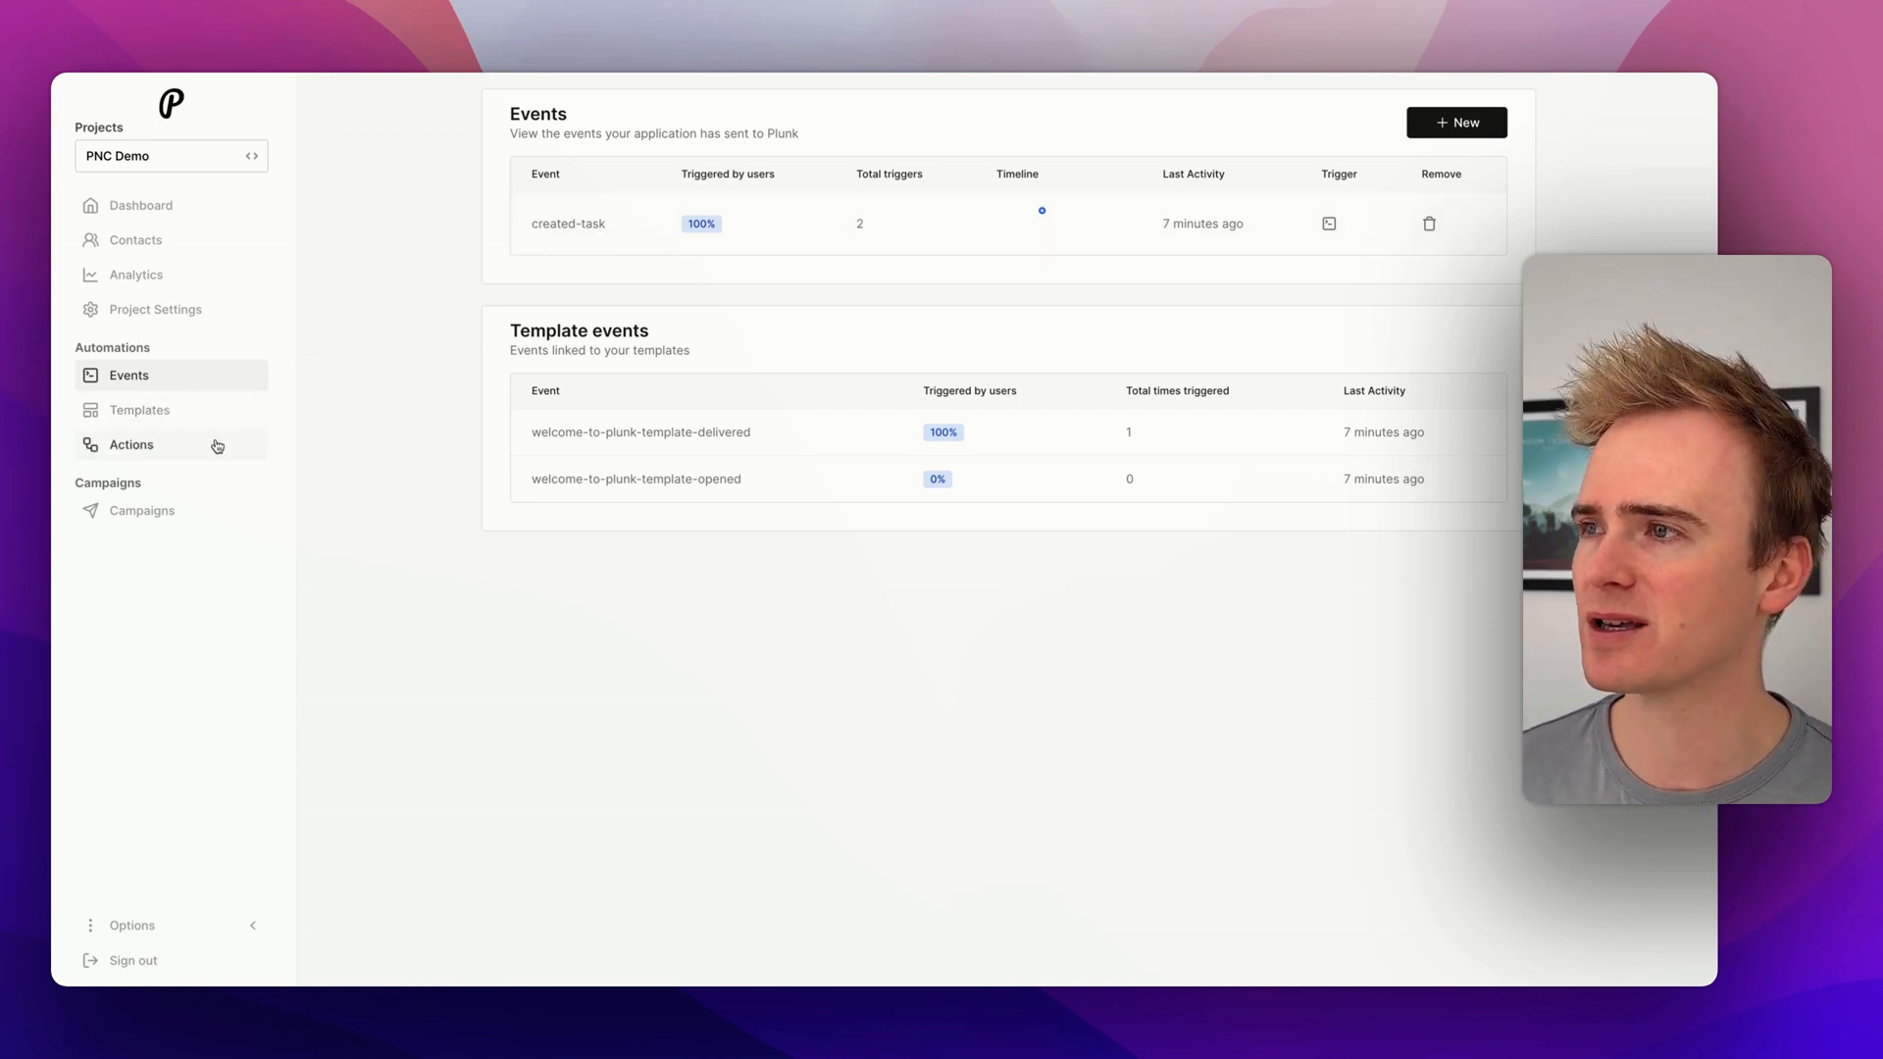
left_click(129, 445)
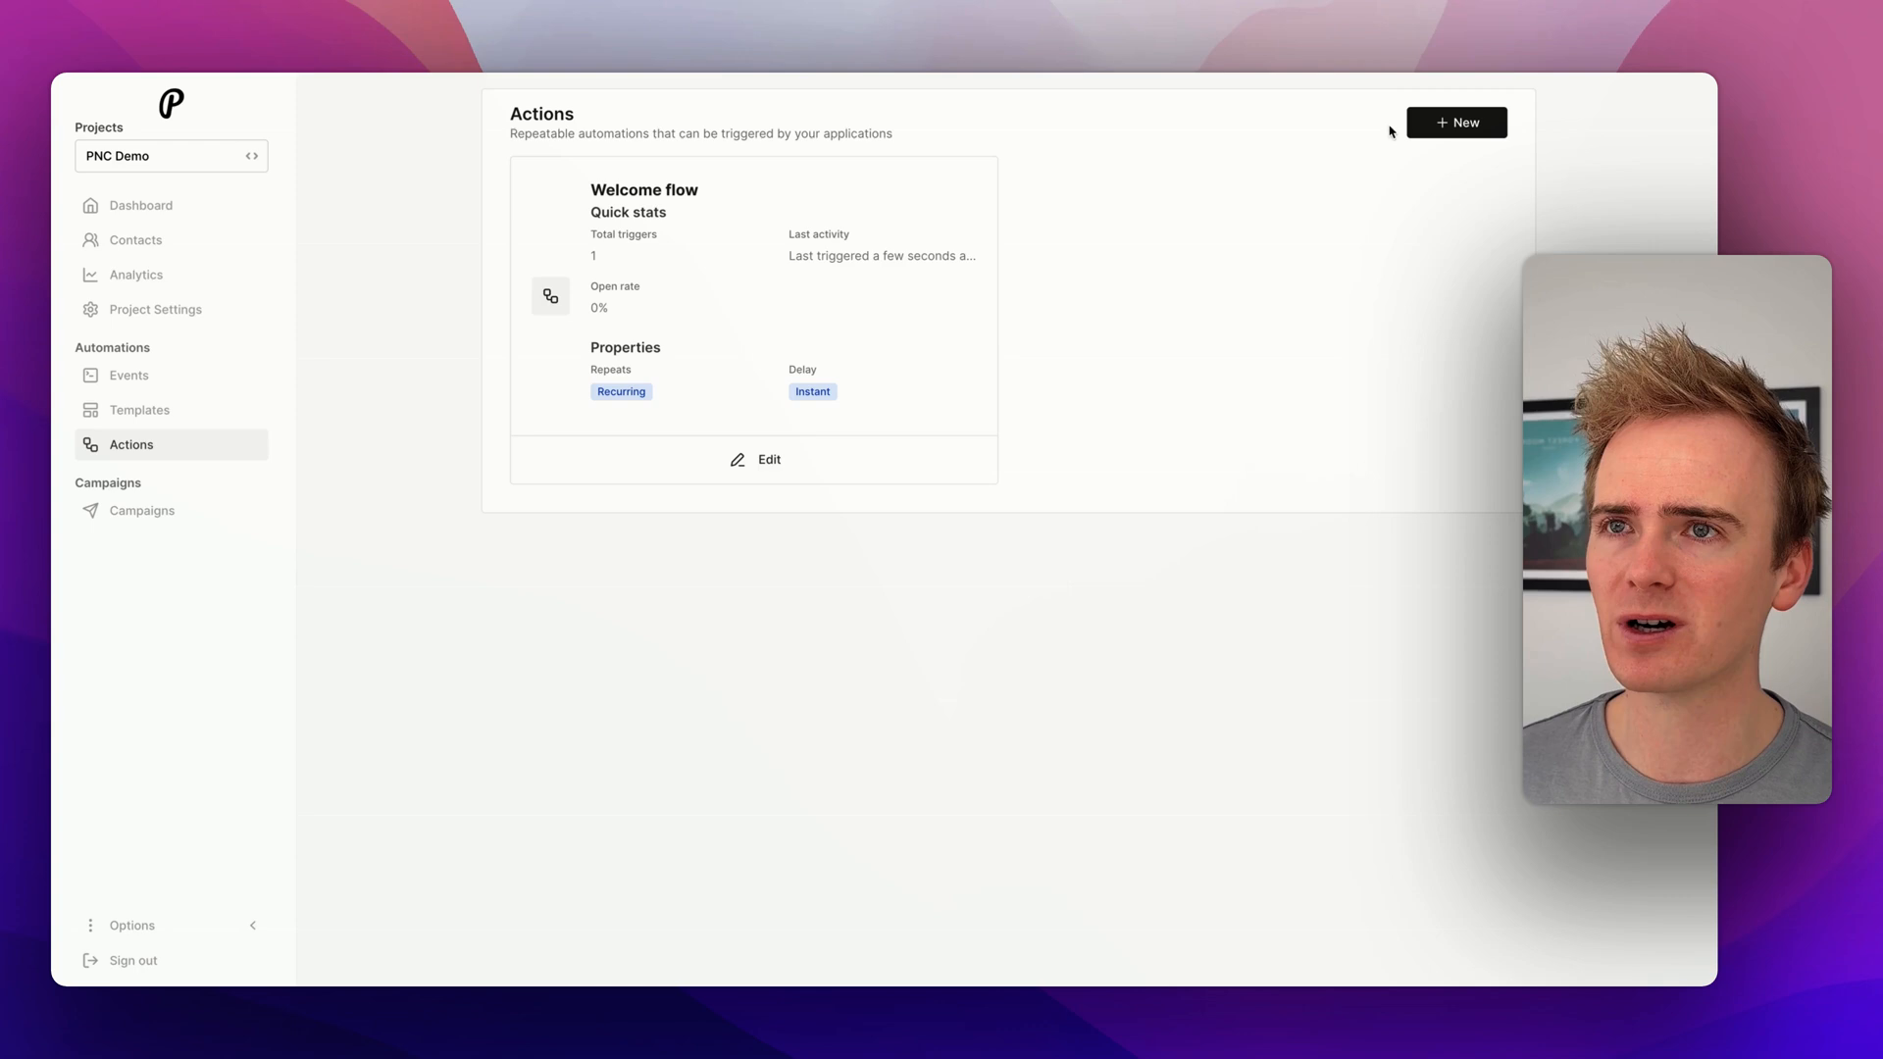
Step: Begin a new action with Created-task as its trigger, then leave it for the empty campaigns page
left_click(1456, 121)
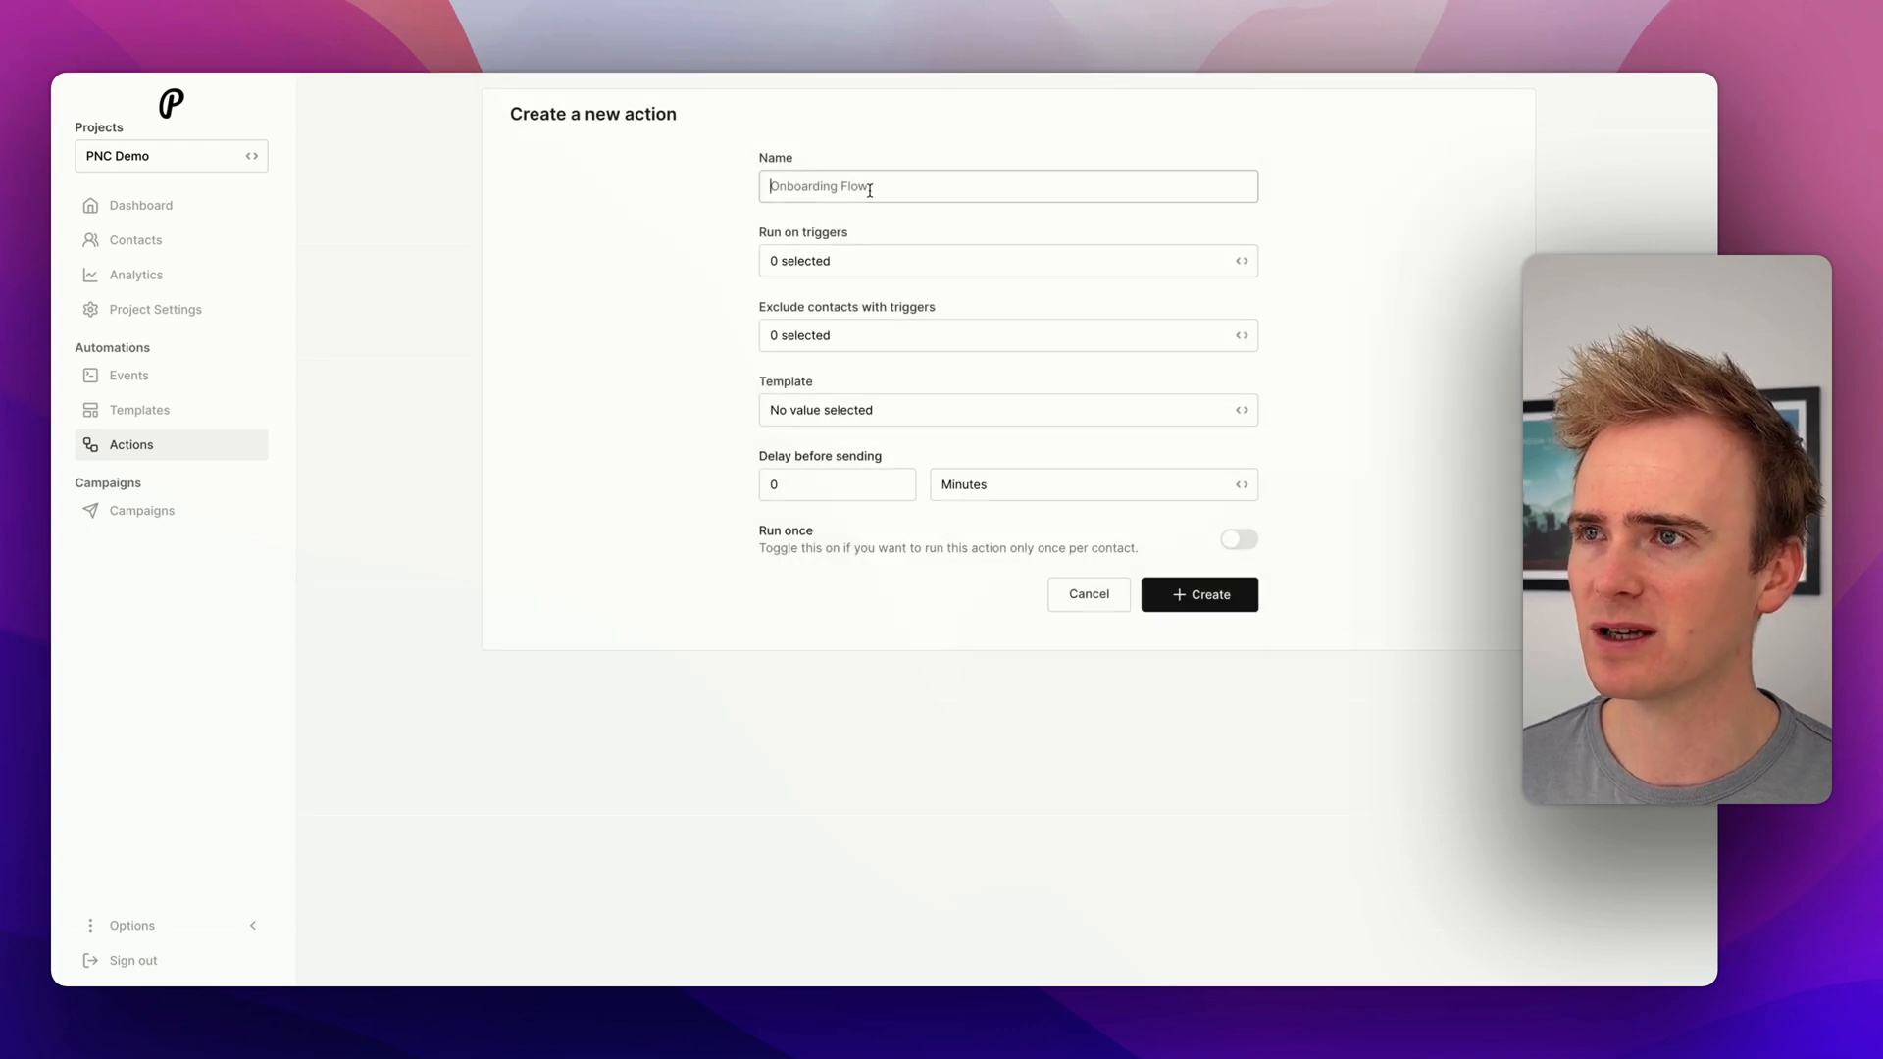
left_click(1006, 261)
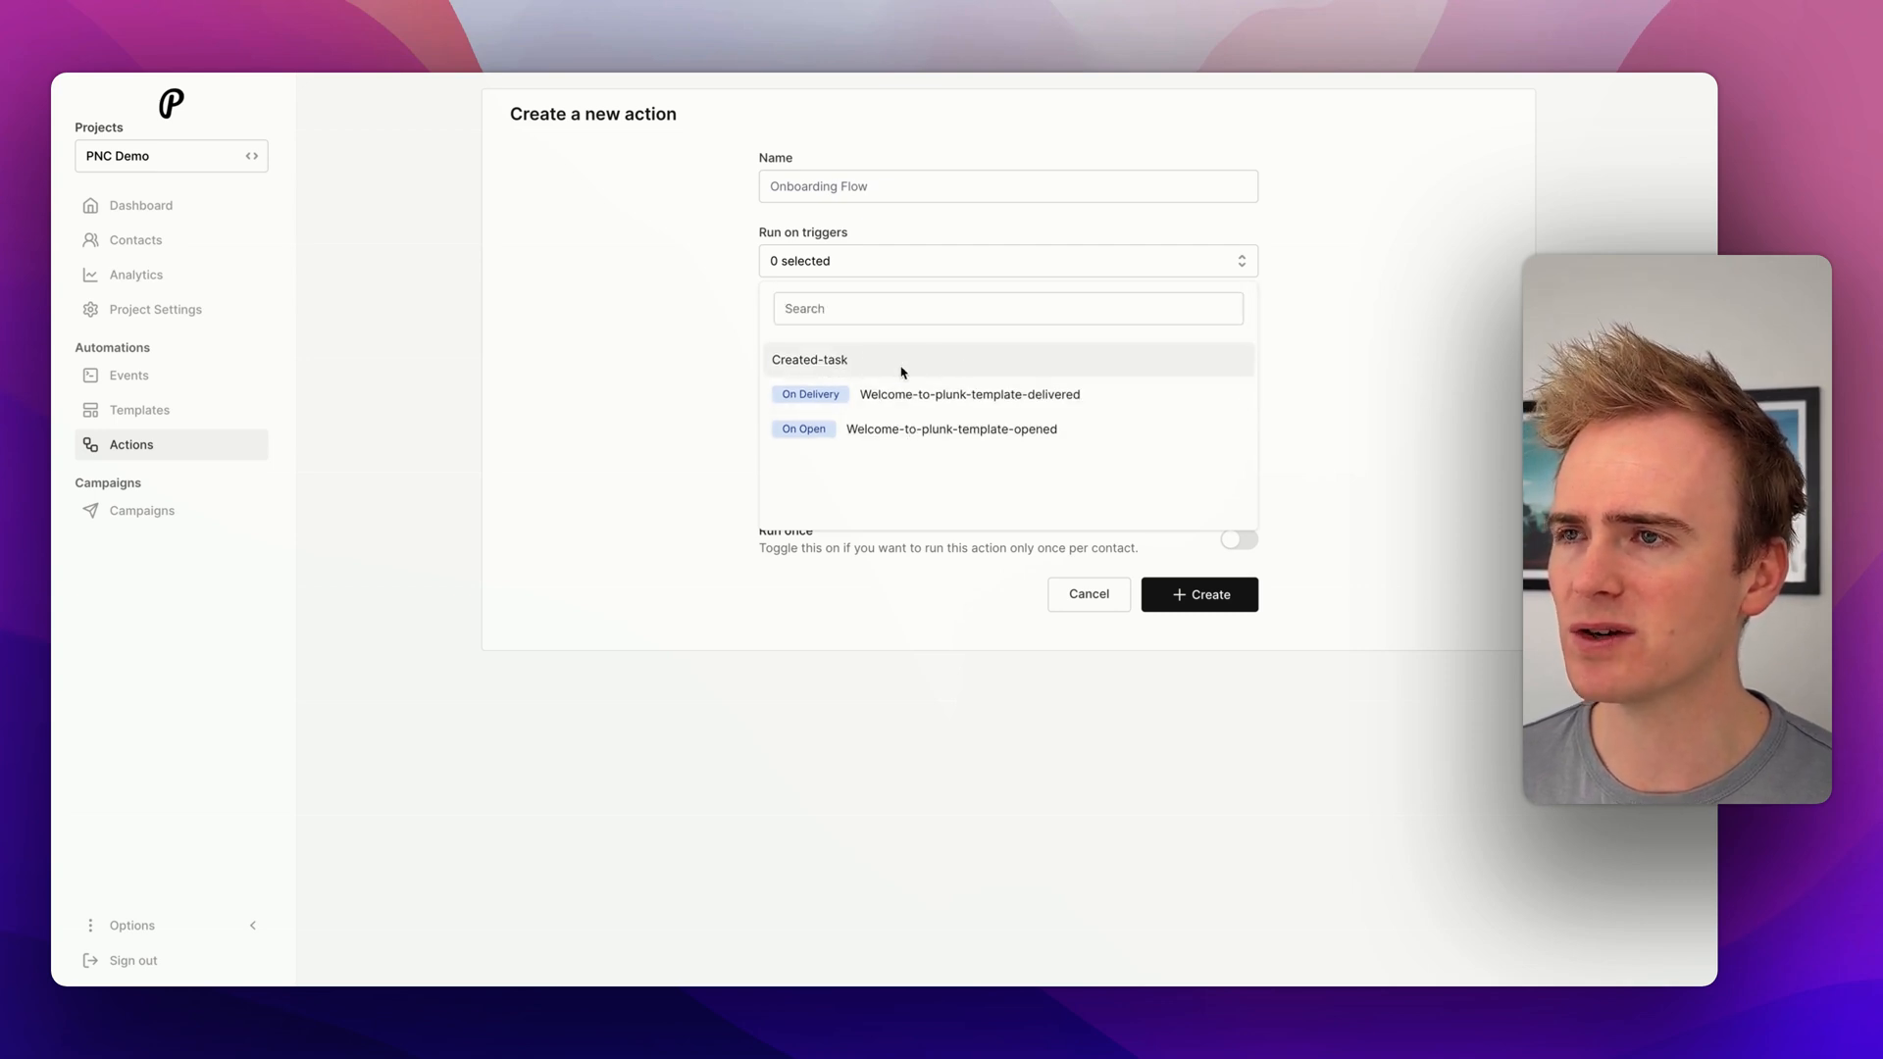
left_click(810, 358)
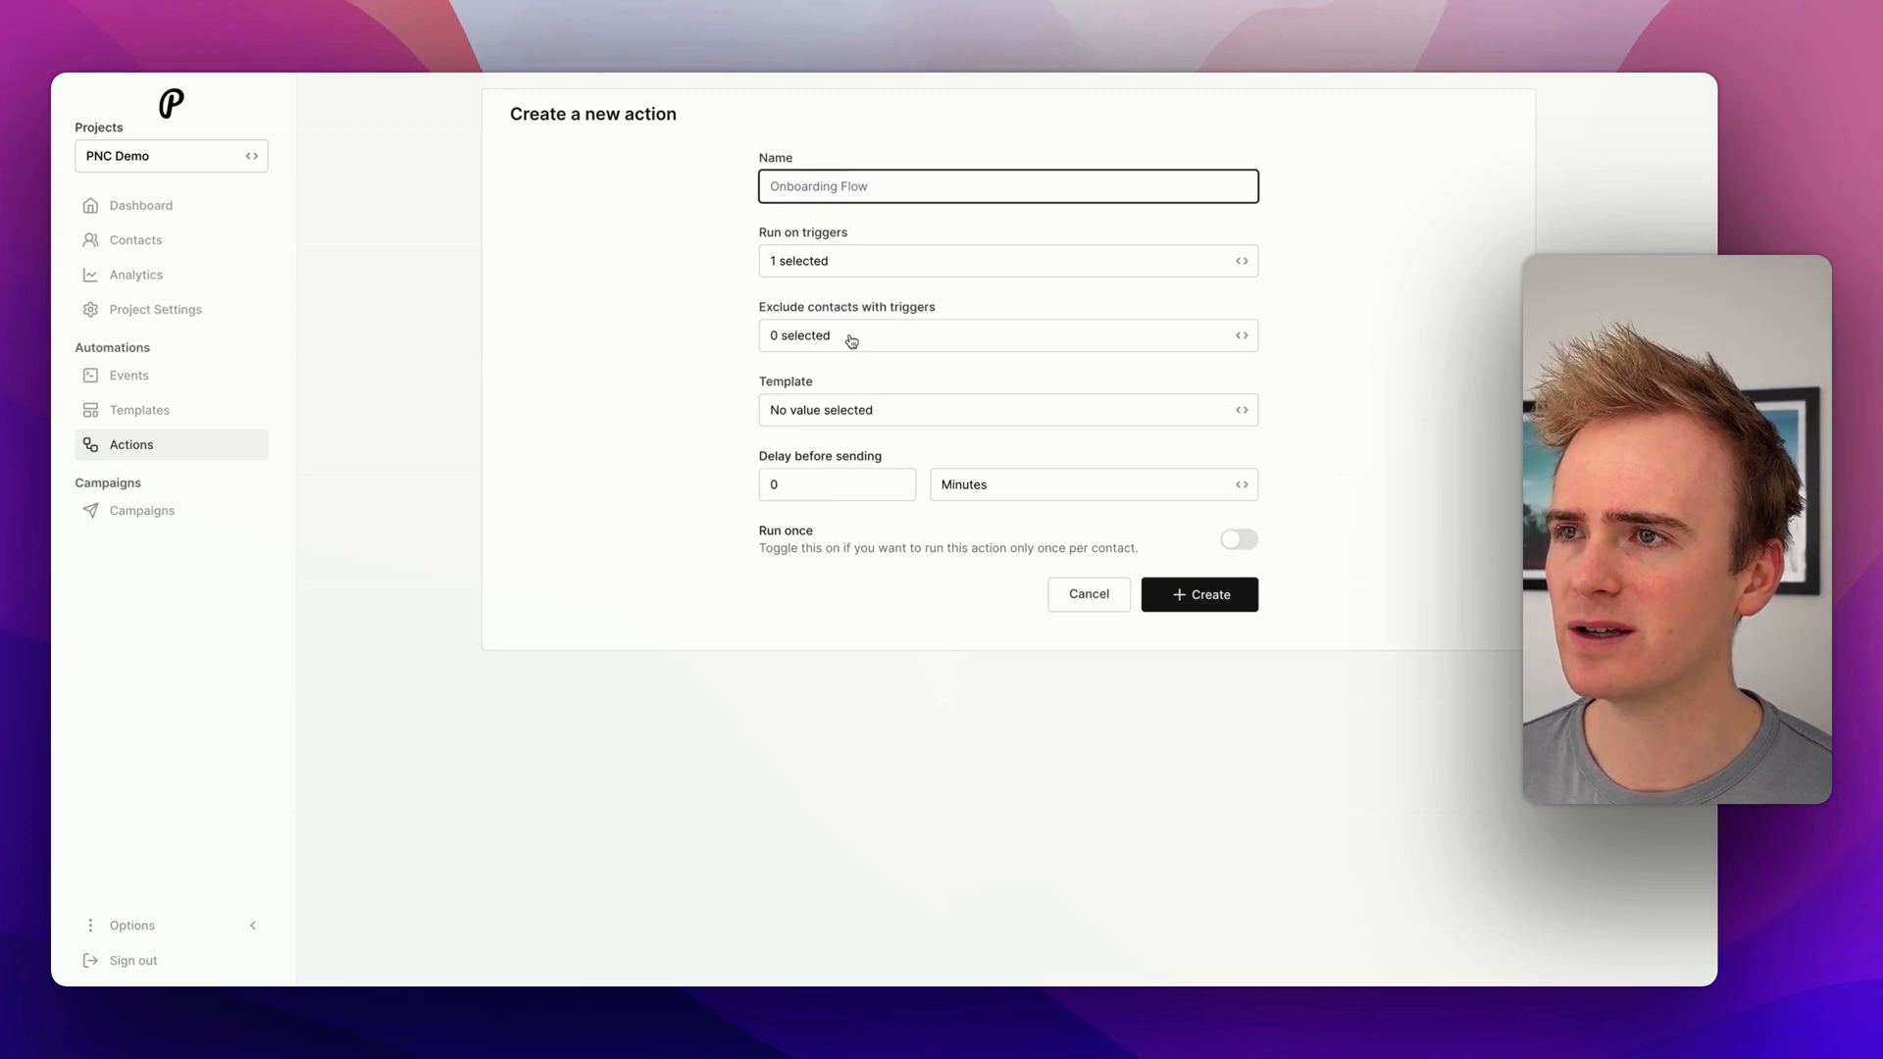
left_click(1006, 410)
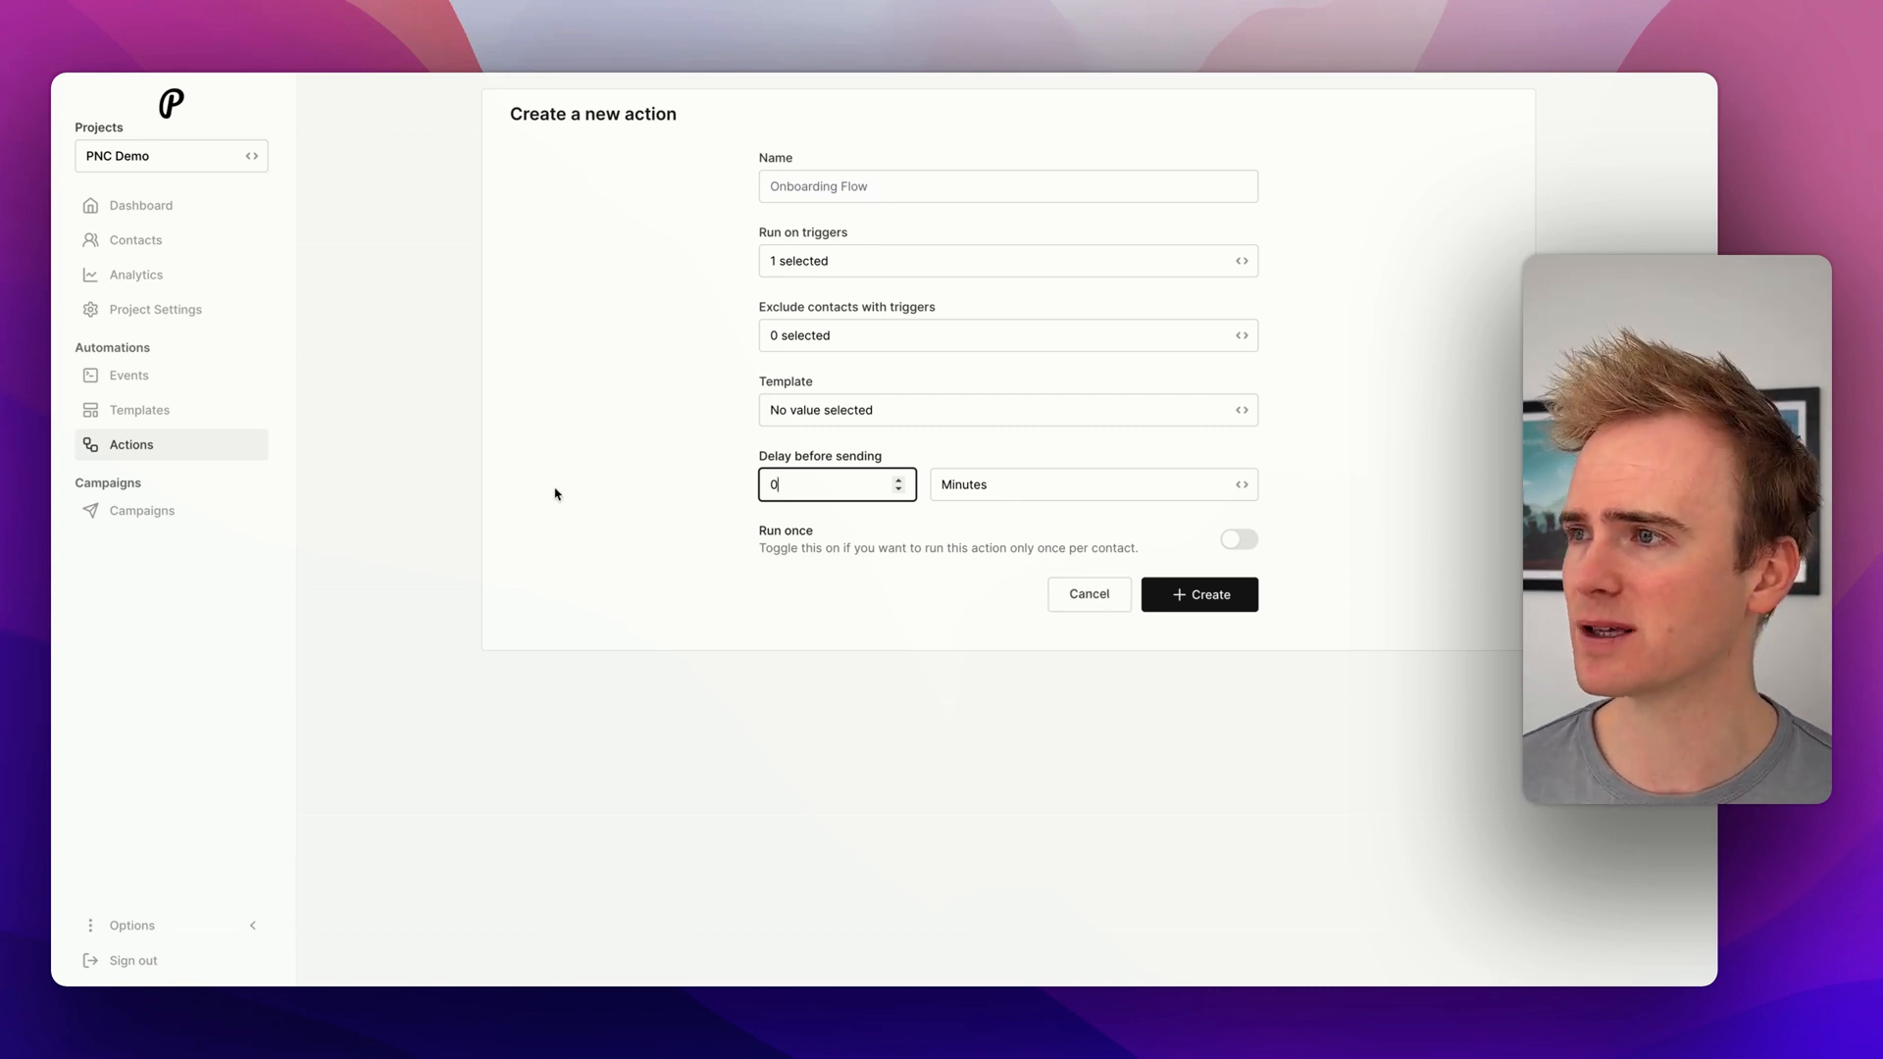
left_click(141, 510)
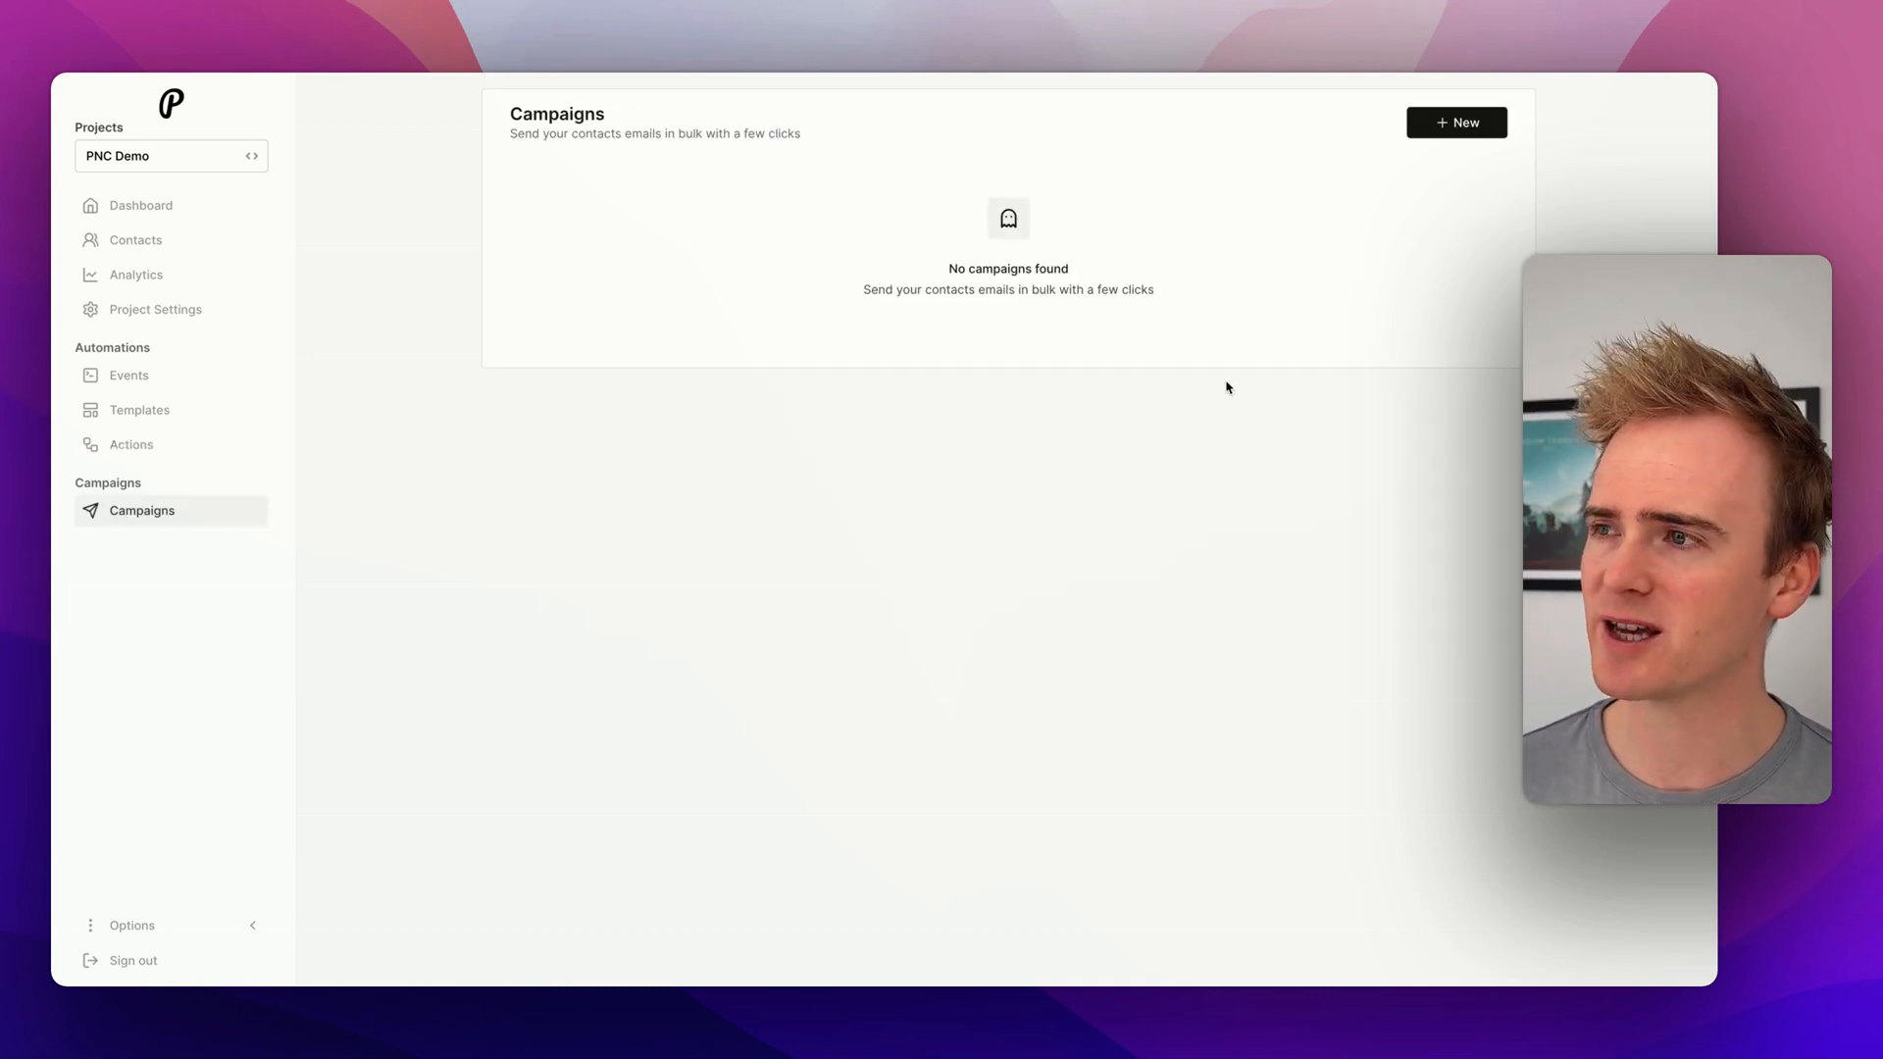